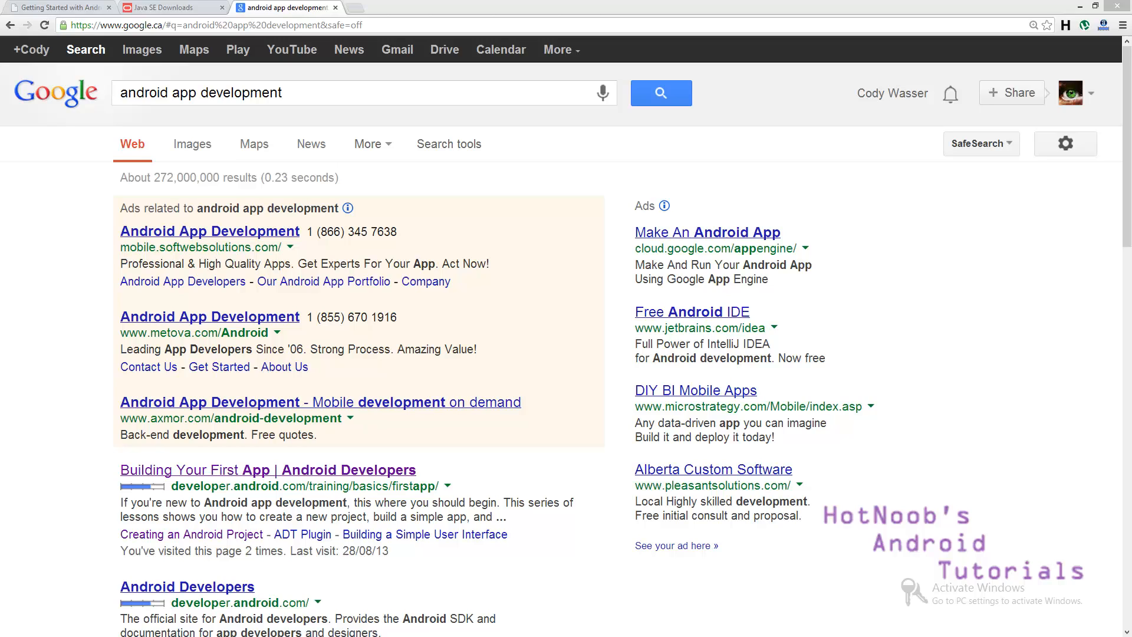
Replace the Google query 'android app development' with 'android studio' and search
left_click(216, 25)
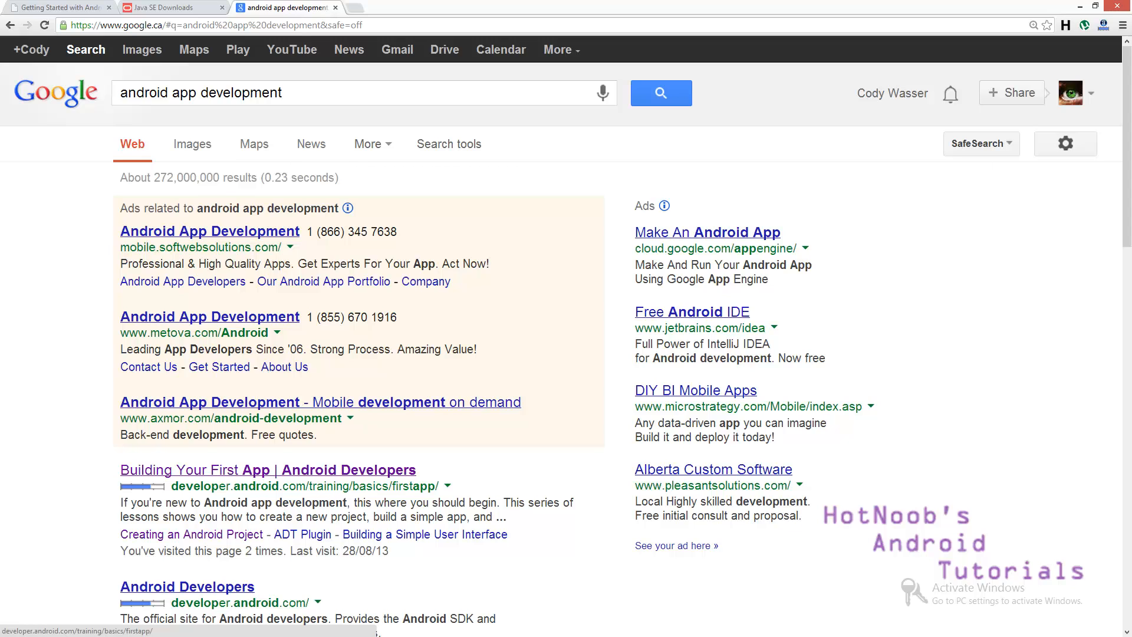
left_click(267, 470)
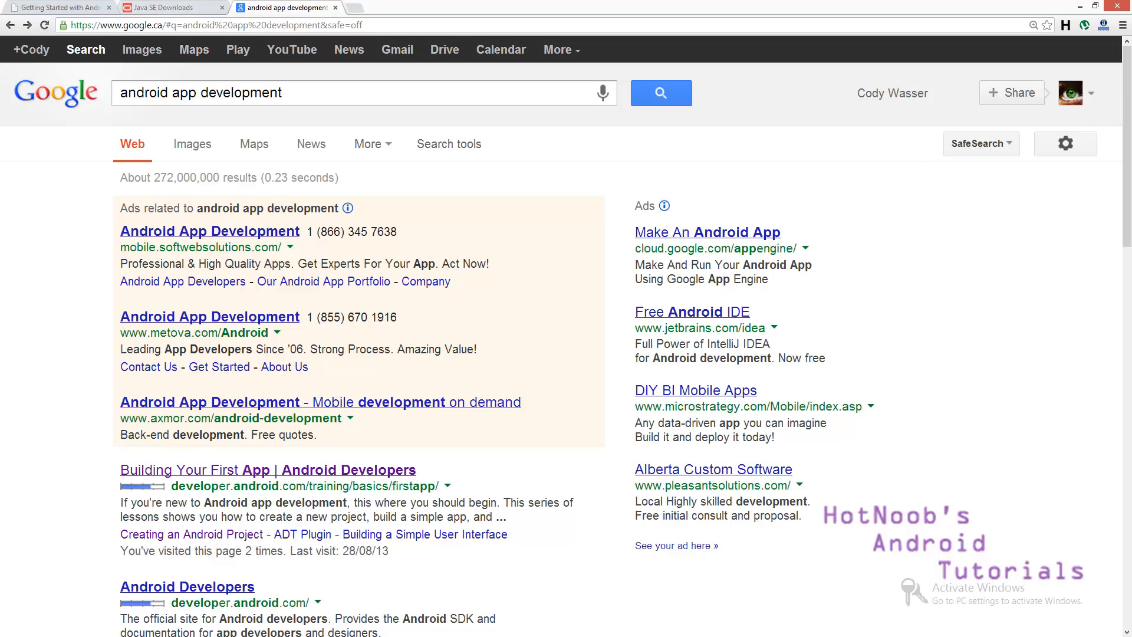
double_click(241, 93)
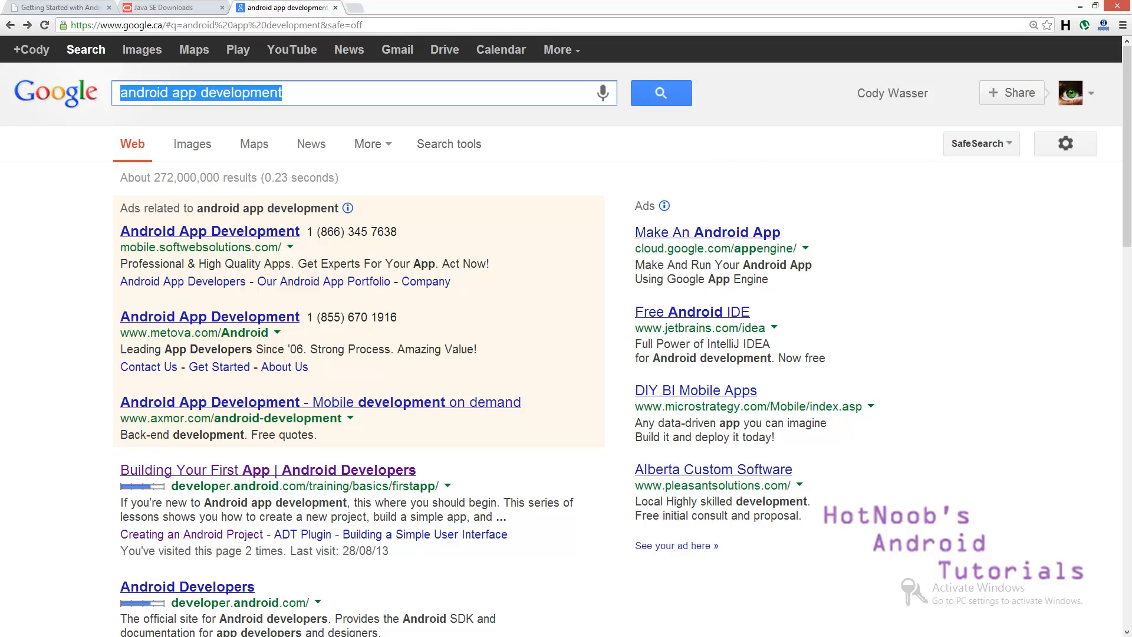
type("android studio")
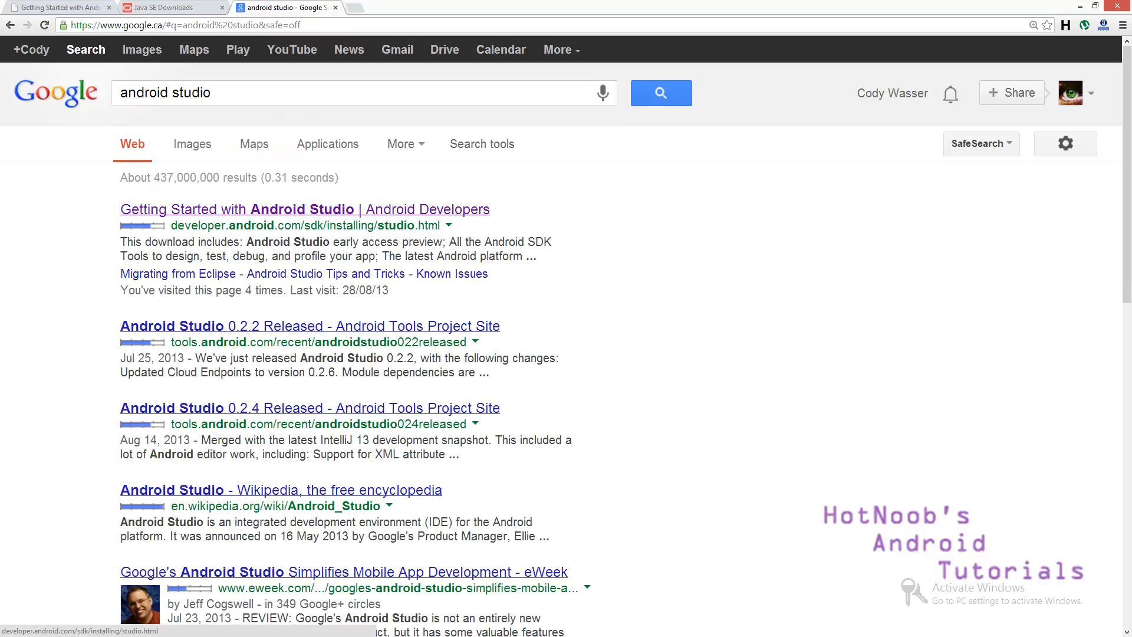
Start the Android Studio v0.2.x Windows download, glancing at the Java SE and install-instruction tabs
left_click(304, 210)
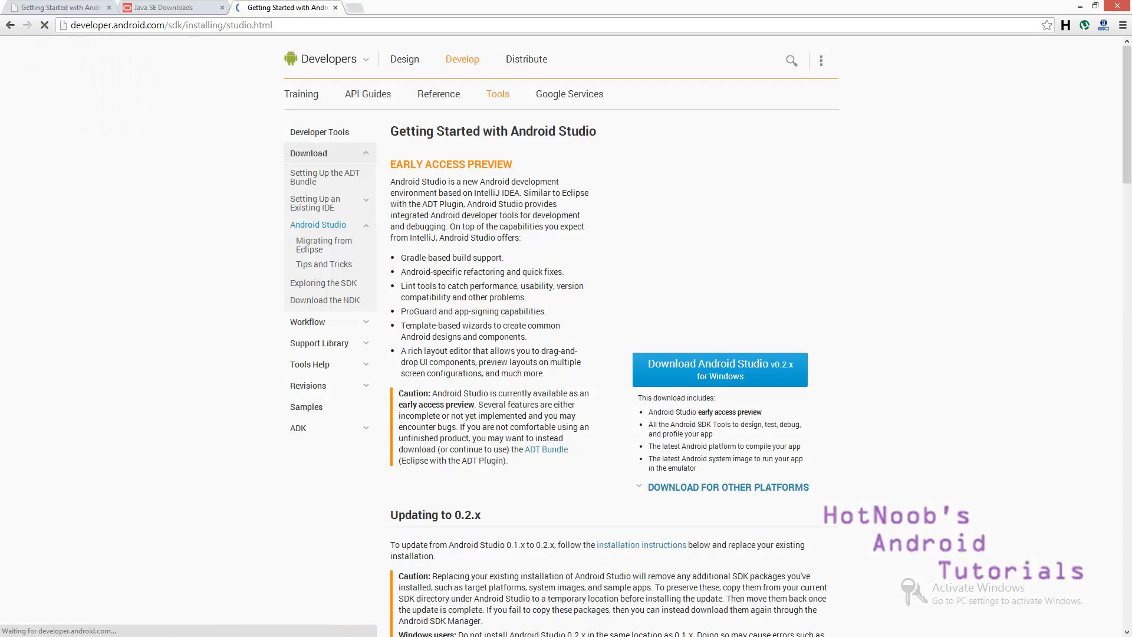
left_click(719, 369)
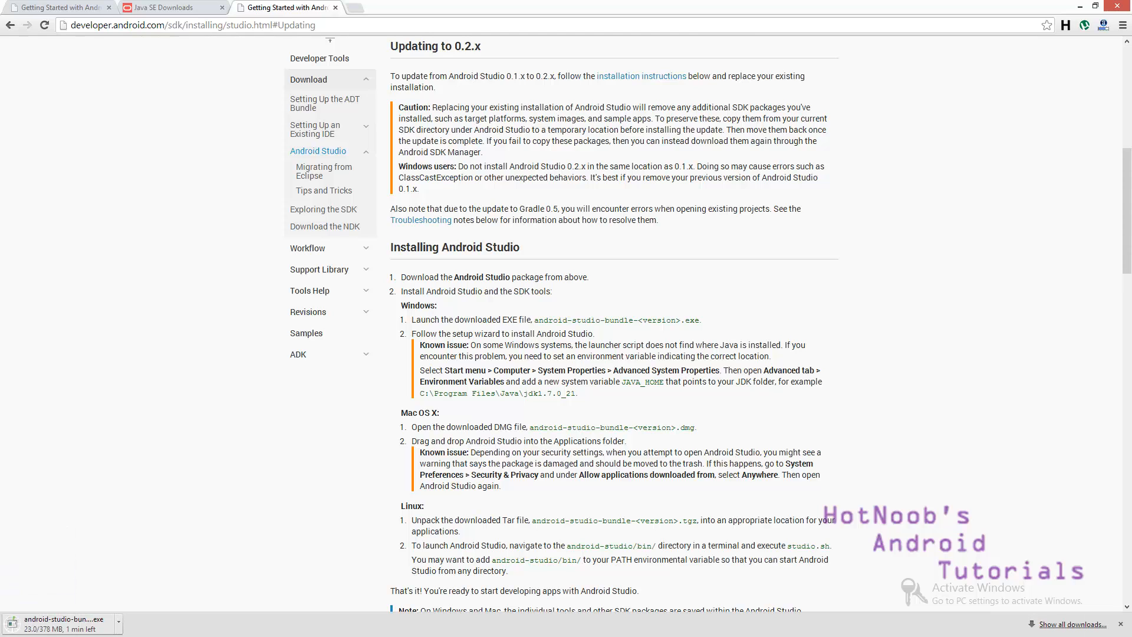
left_click(172, 7)
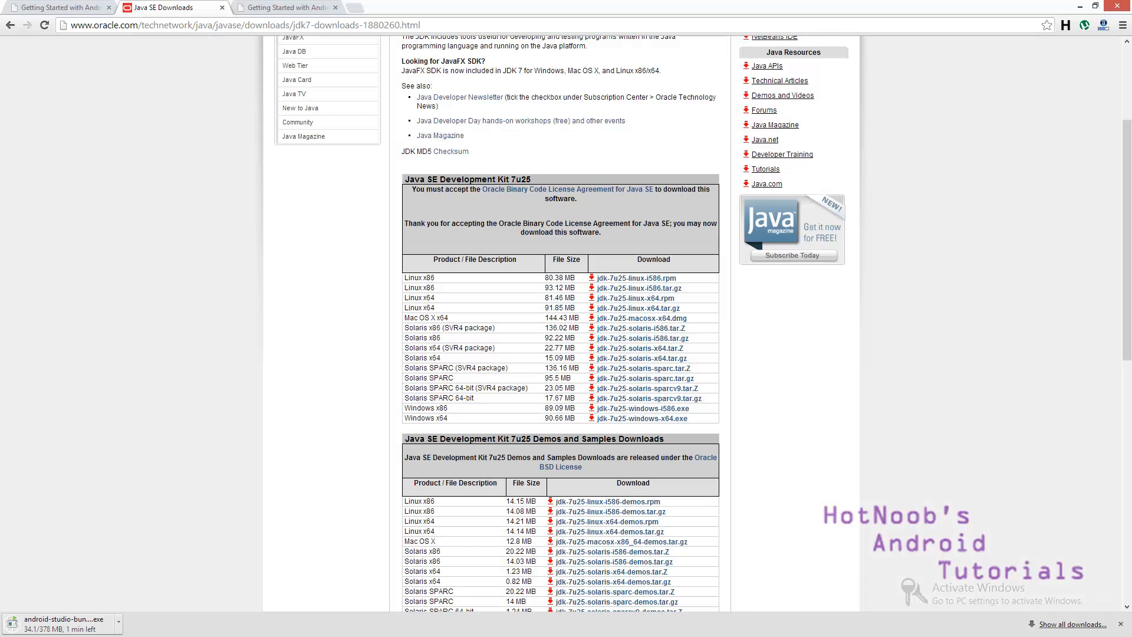
scroll("up", 3)
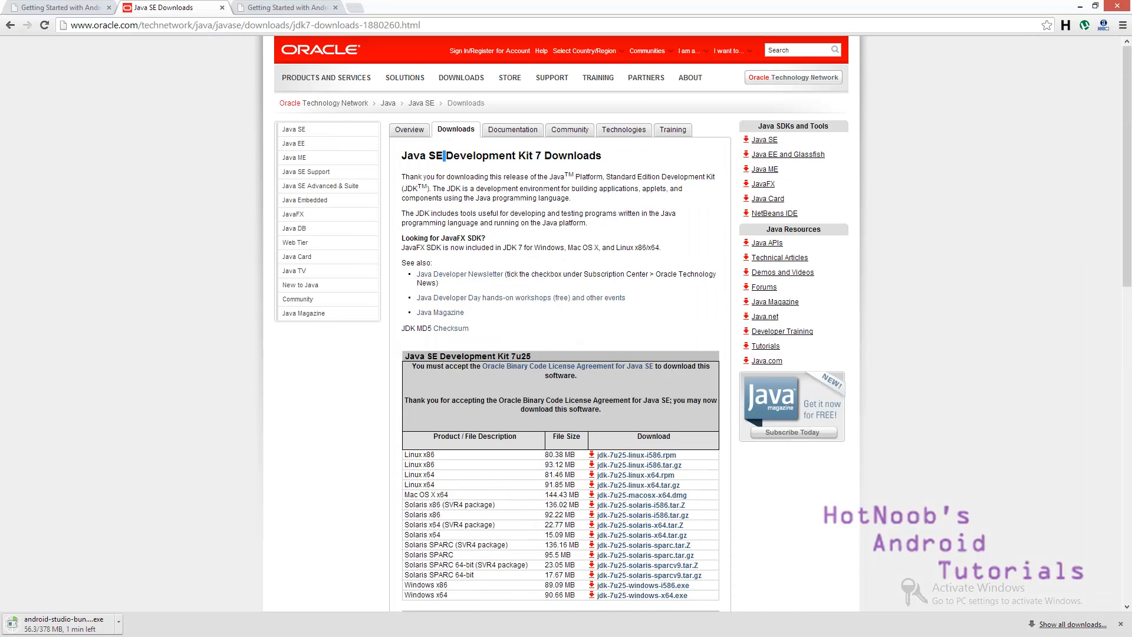
left_click(286, 7)
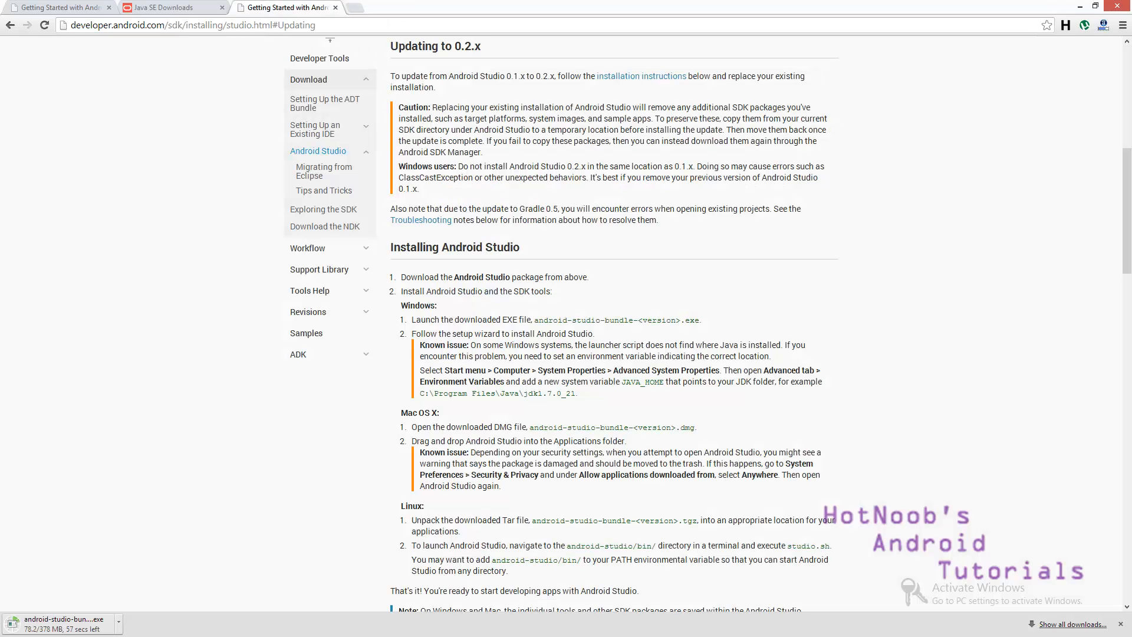
scroll("up", 3)
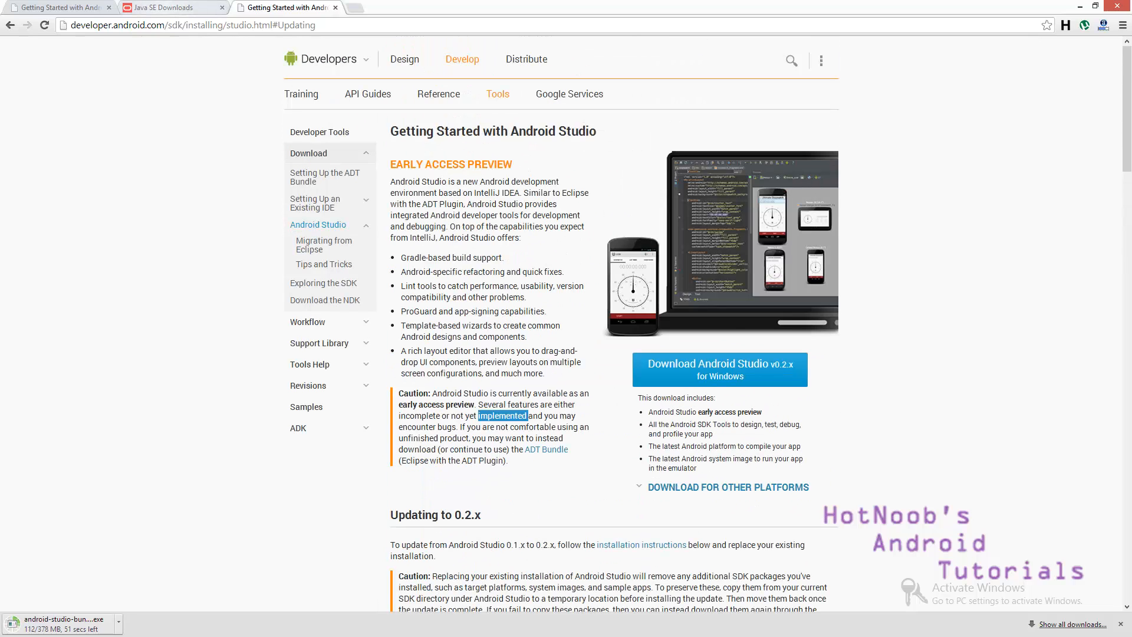
left_click(171, 7)
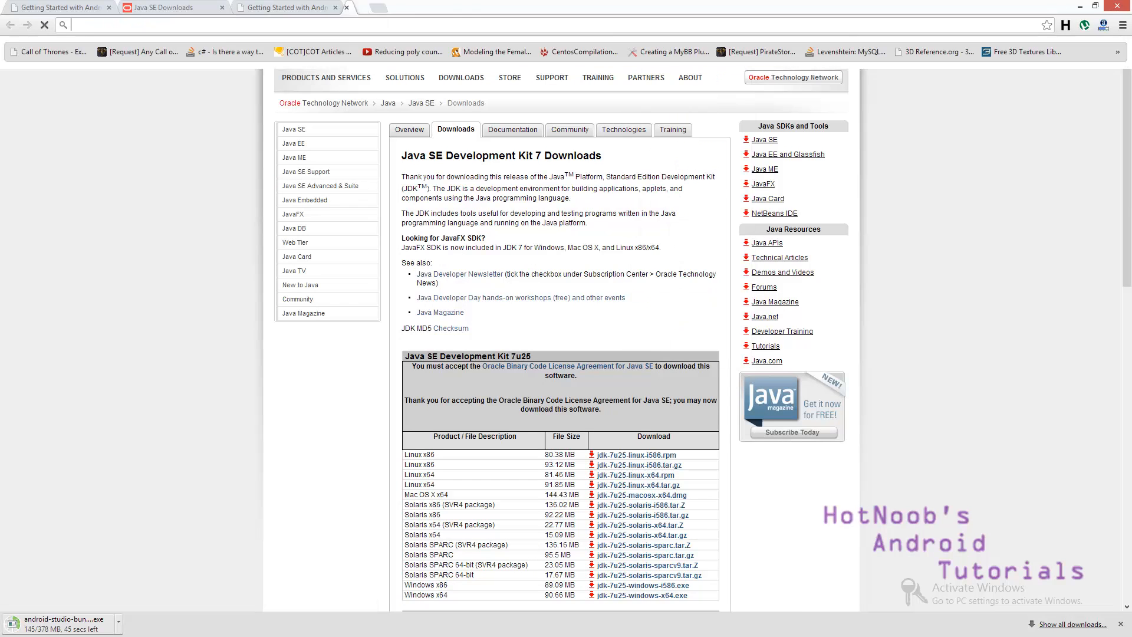
Reopen Oracle's JDK 7 downloads page in a new tab and show all browser downloads
type("jav")
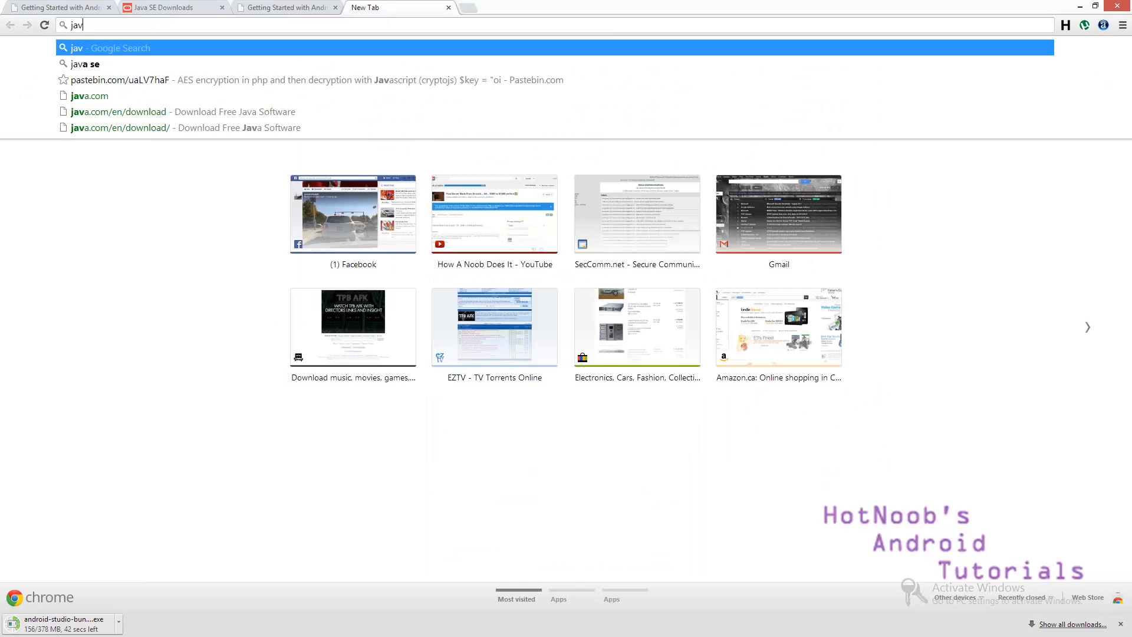
left_click(84, 63)
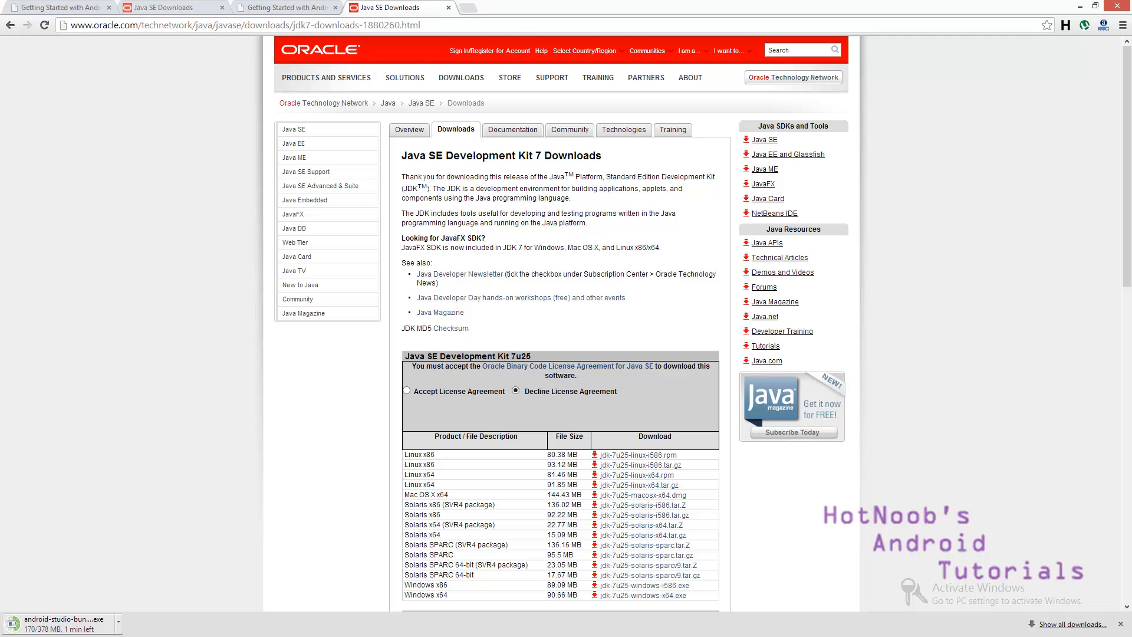
scroll("down", 3)
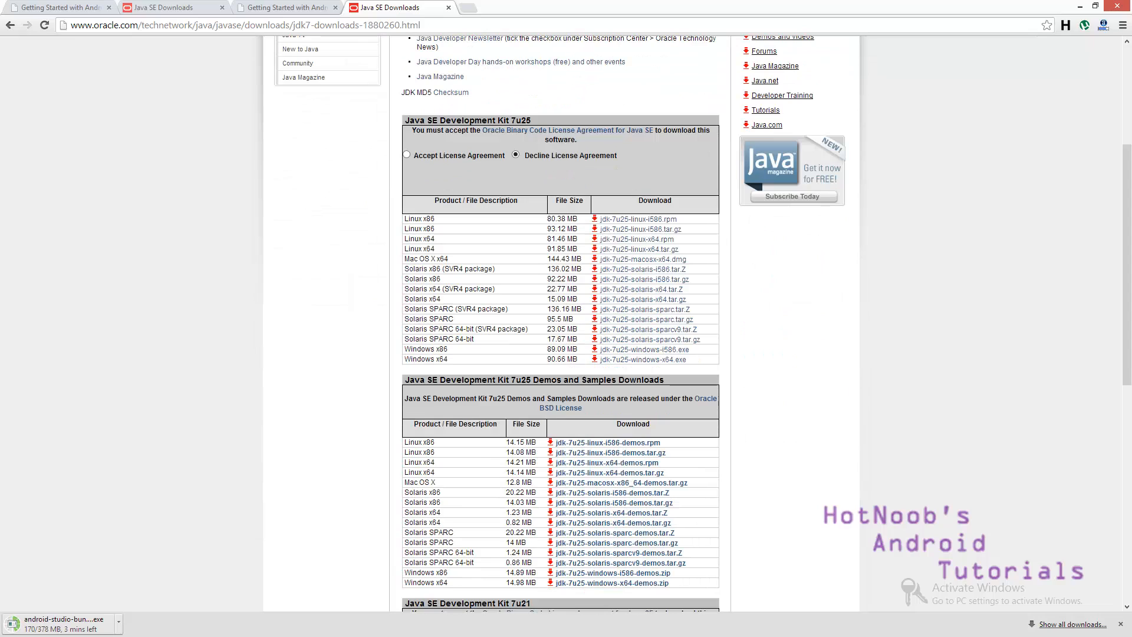
left_click(406, 155)
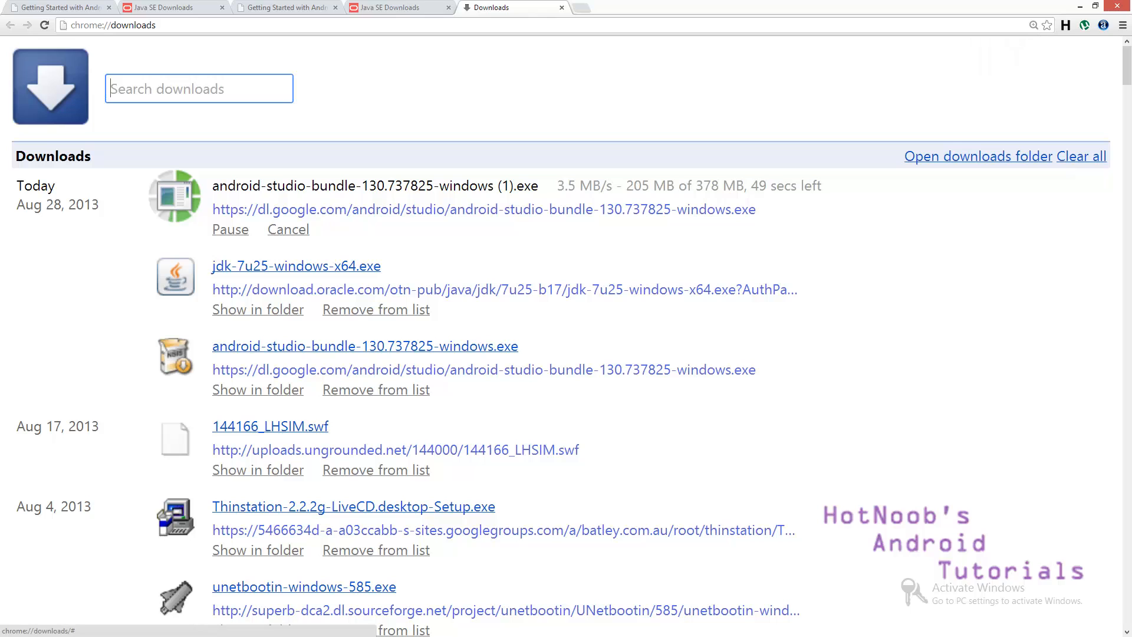
Cancel the duplicate Android Studio download and advance the JDK 7u25 installer to custom setup
left_click(287, 229)
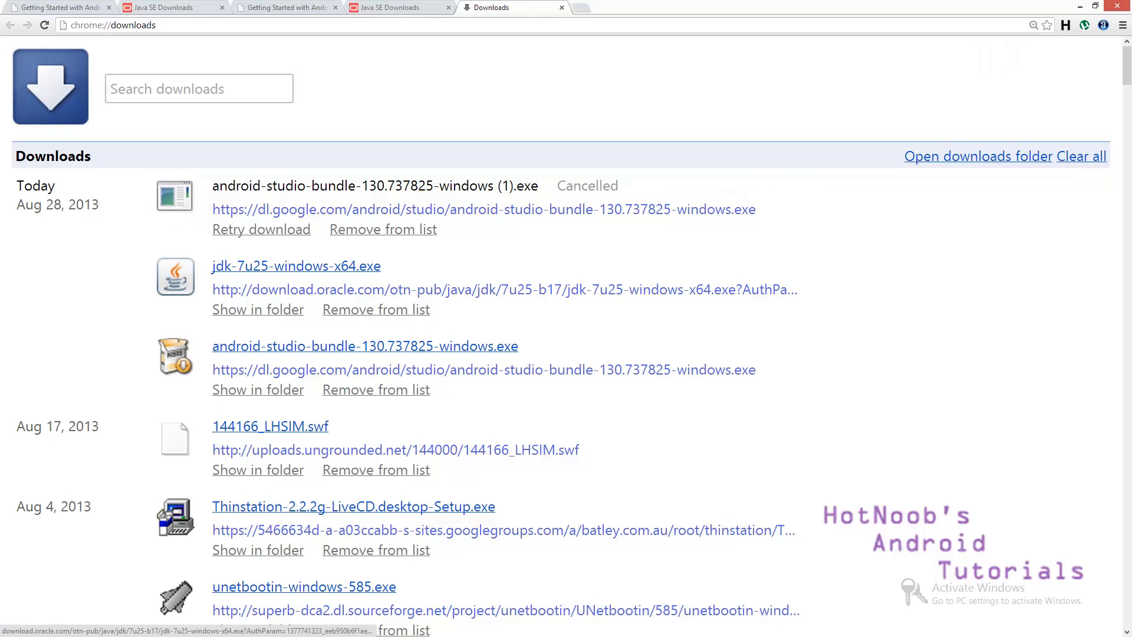
scroll("down", 3)
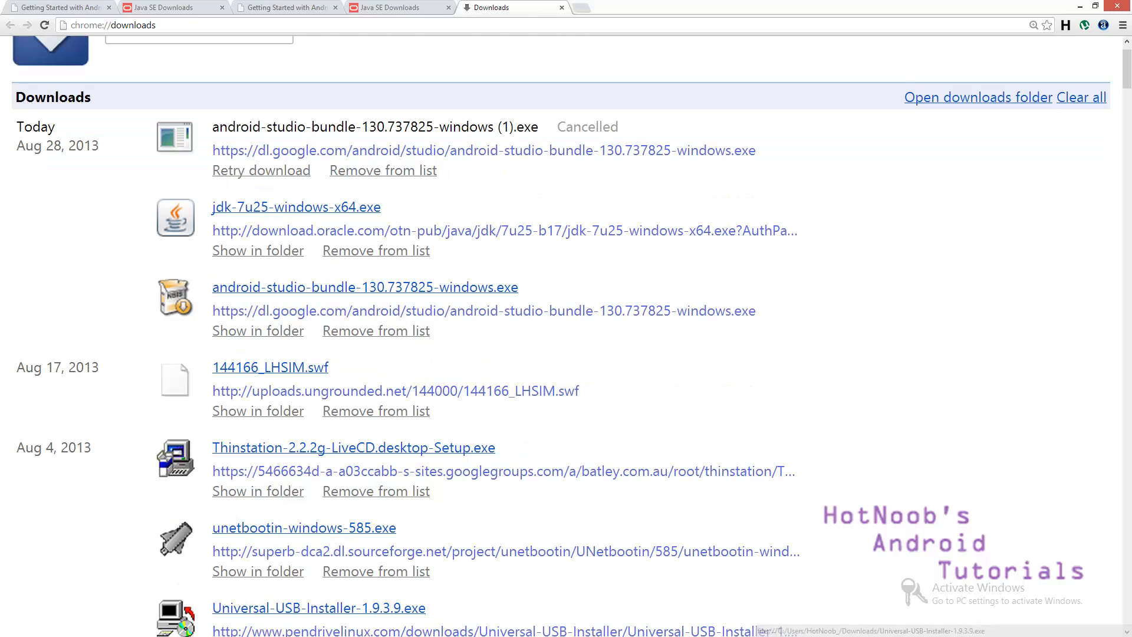
left_click(296, 207)
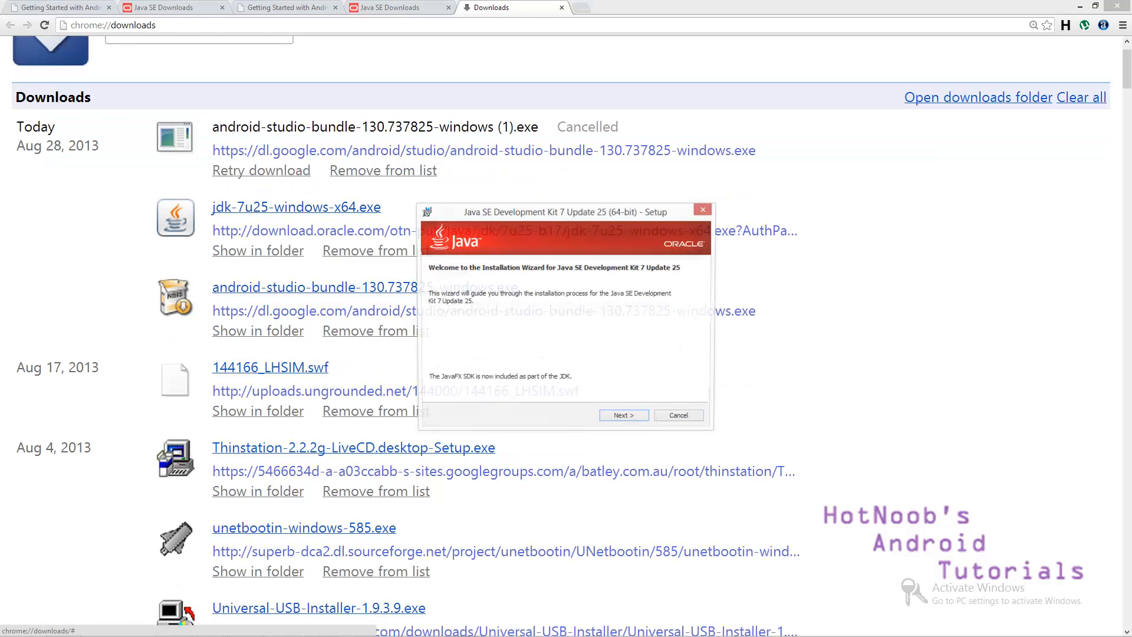
left_click(623, 414)
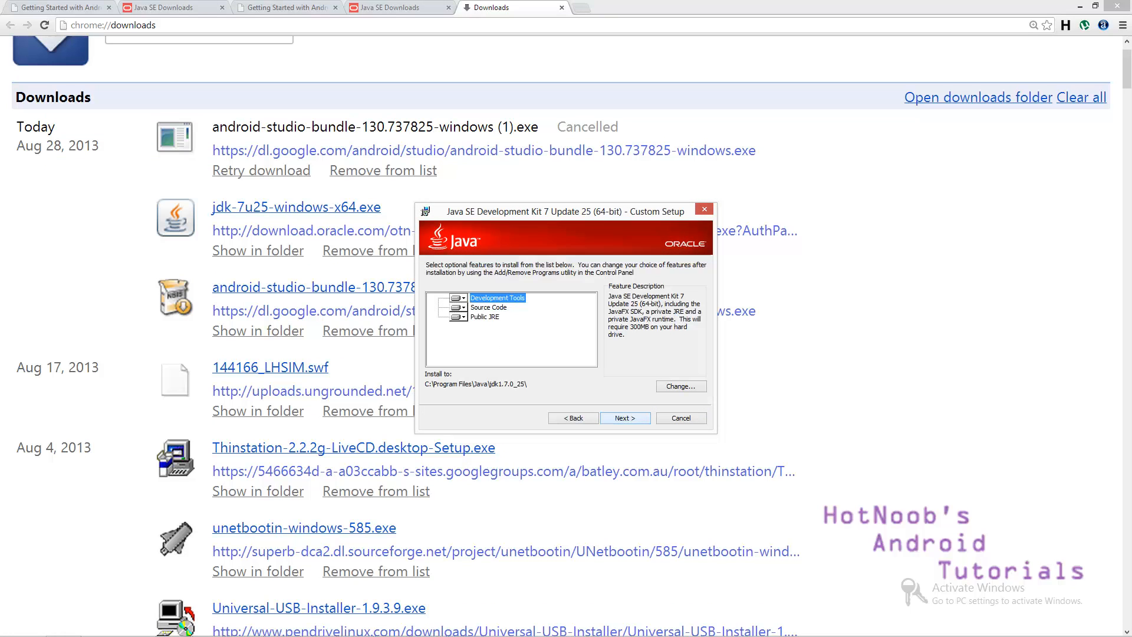
left_click(679, 386)
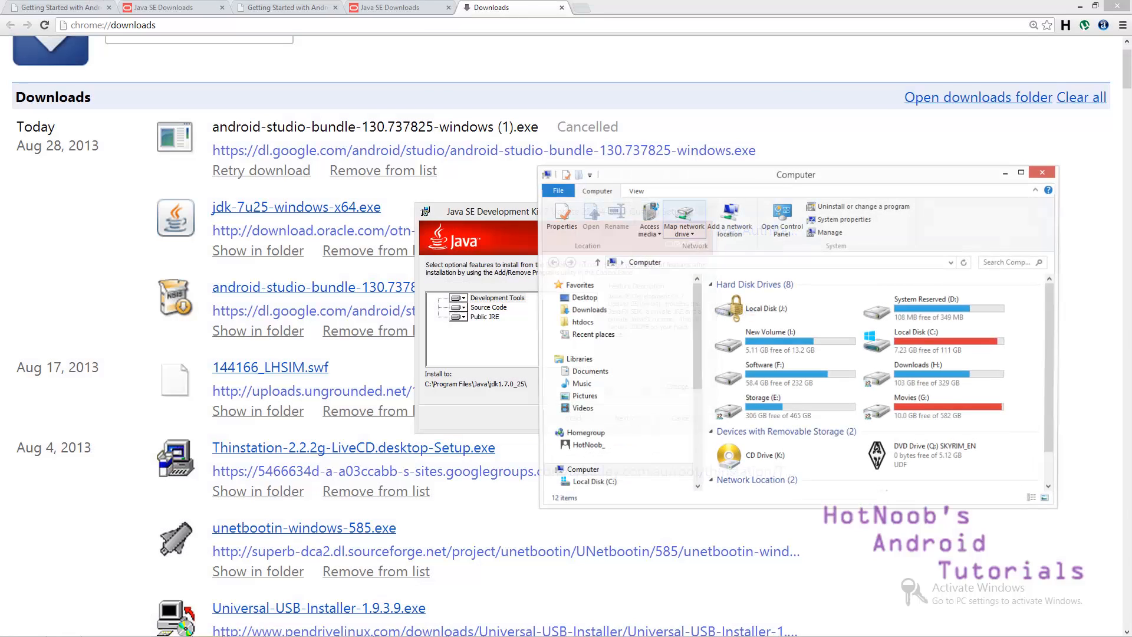
Open Advanced system settings from the Computer location's Properties
left_click(596, 483)
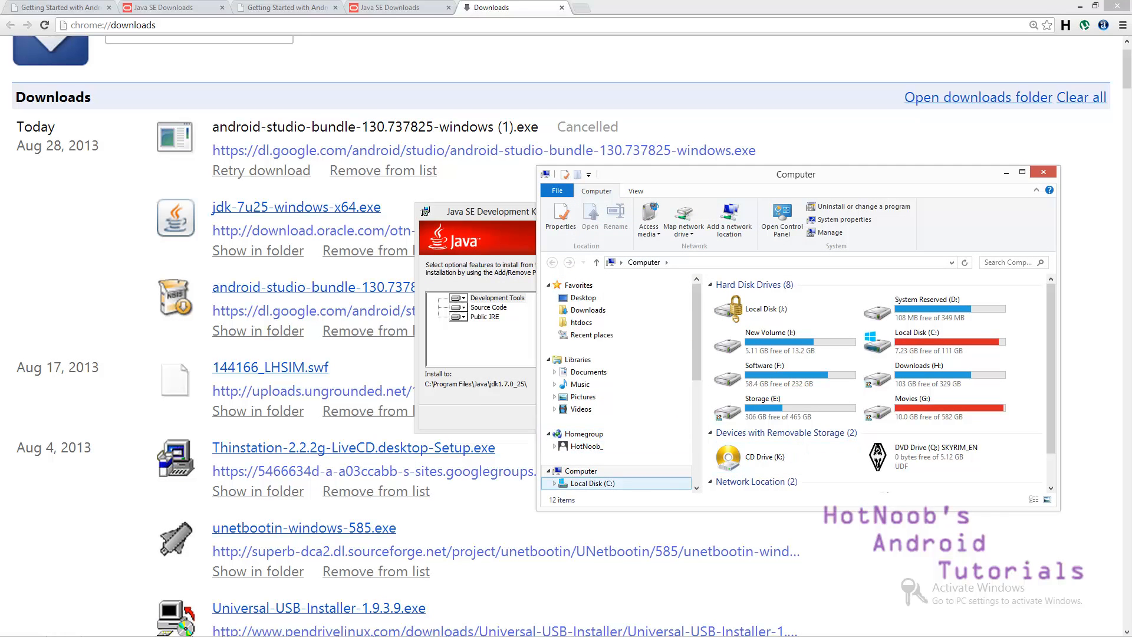
left_click(580, 471)
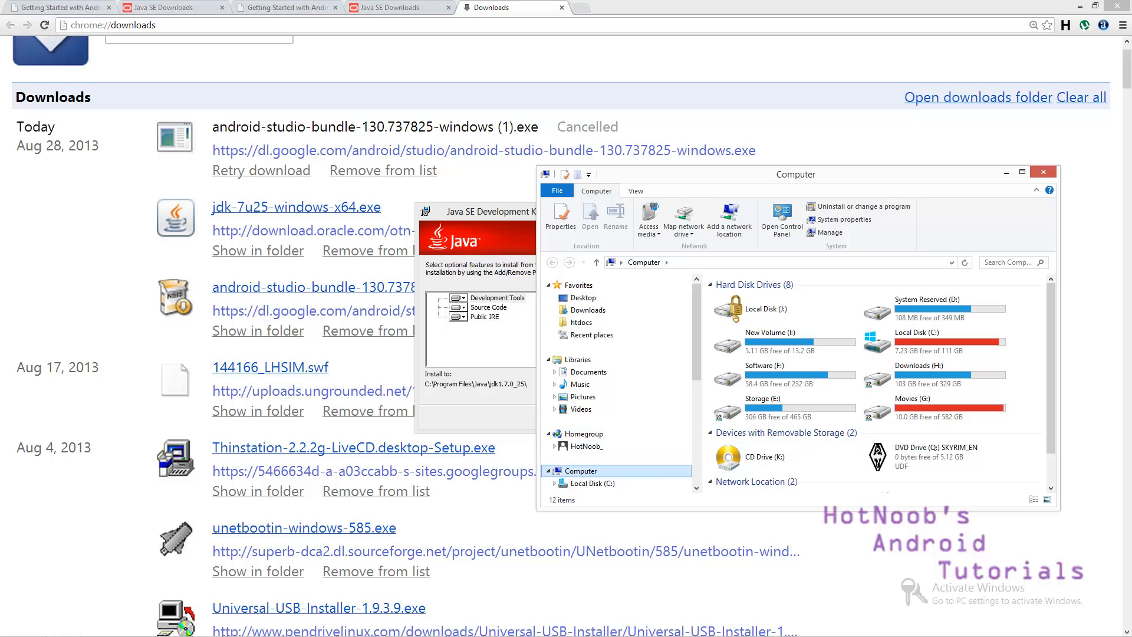
right_click(579, 471)
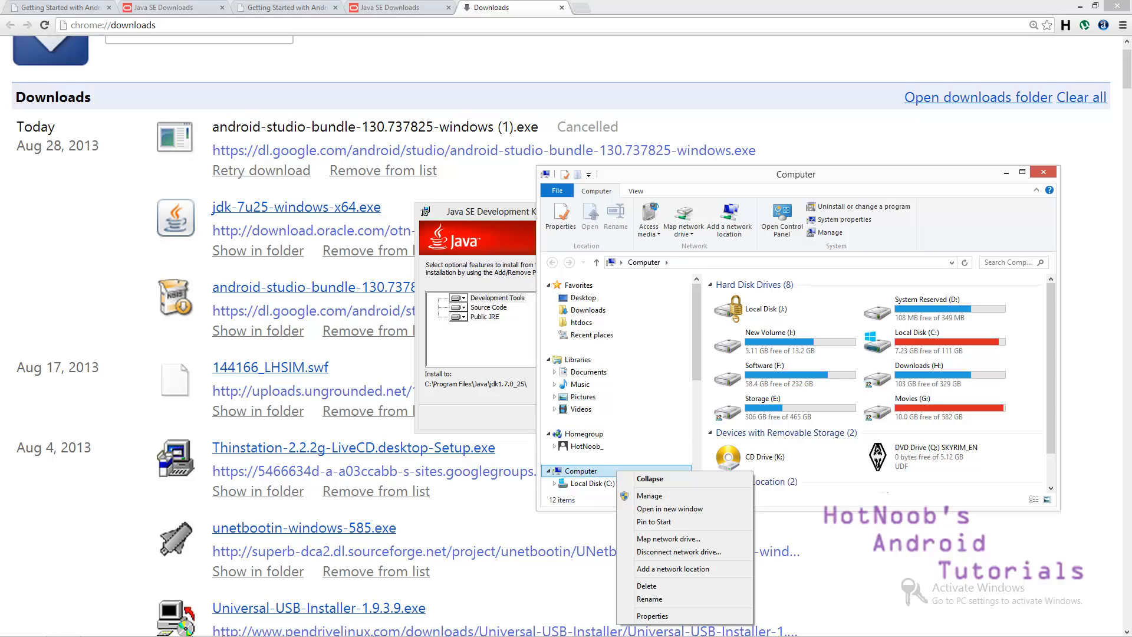
mouse_move(651, 614)
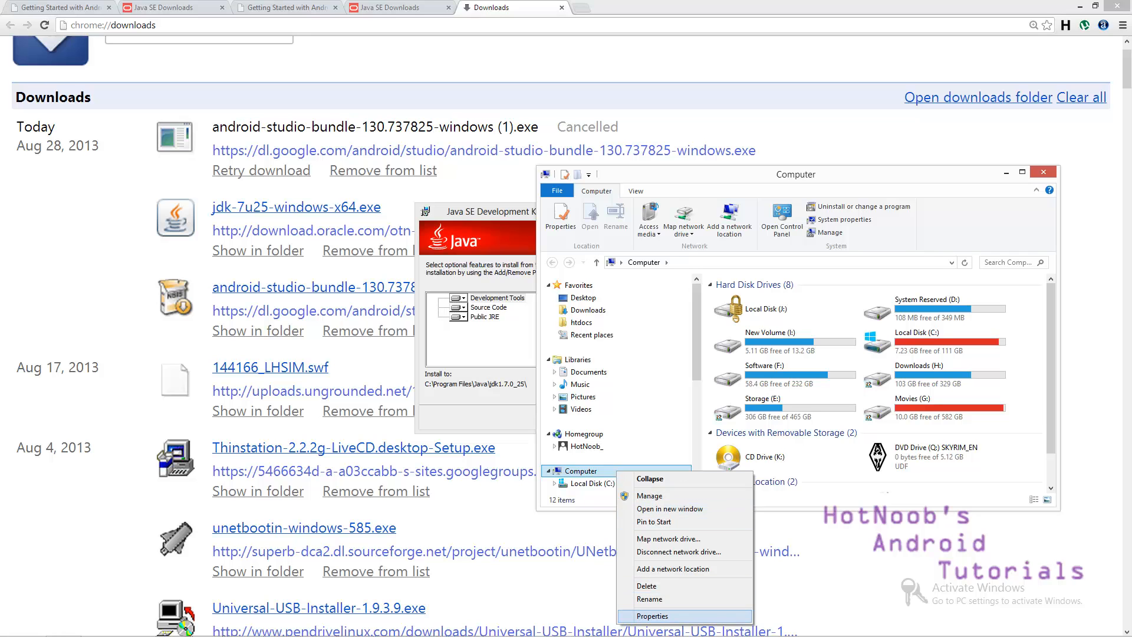
left_click(650, 616)
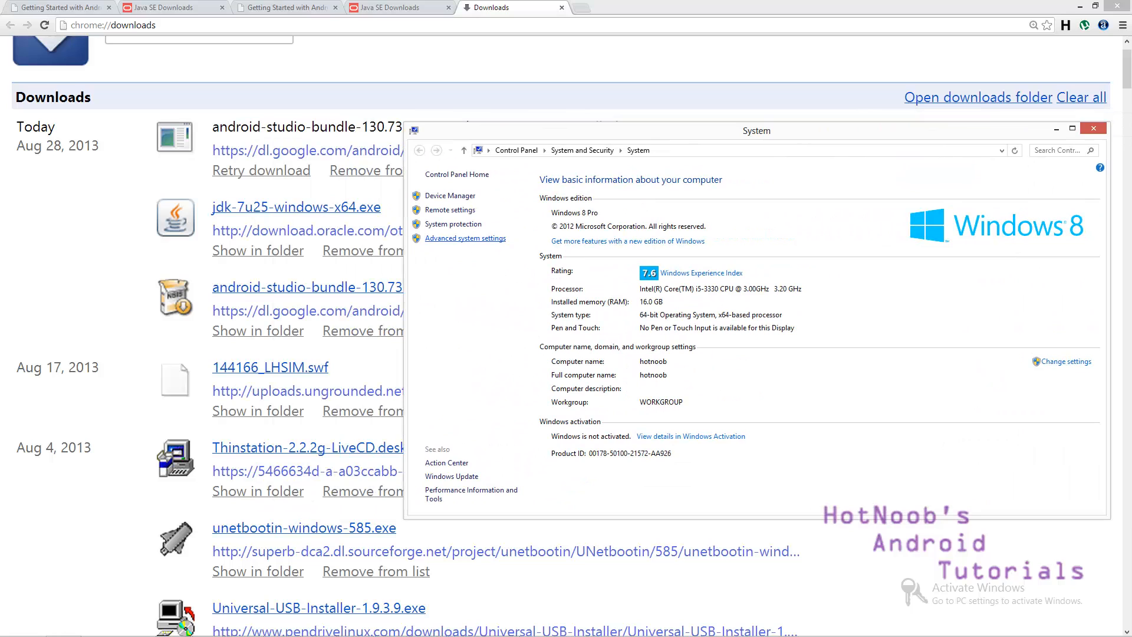
left_click(466, 238)
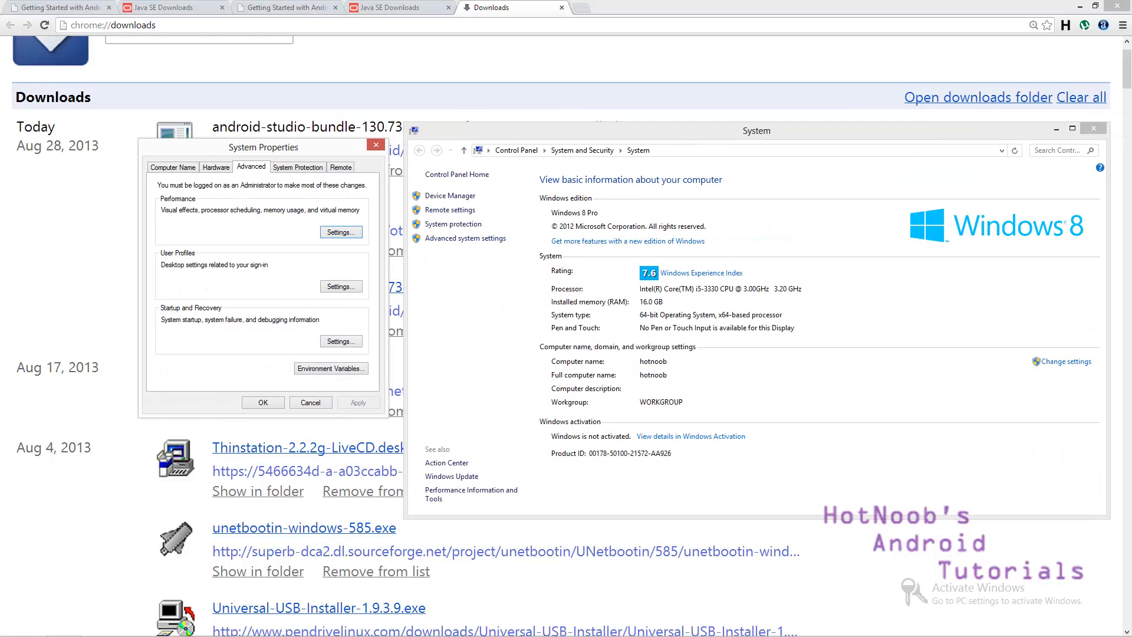
Add user environment variable JAVA_HOME set to C:\Program Files\Java\jdk1.7.0_25\
left_click(330, 368)
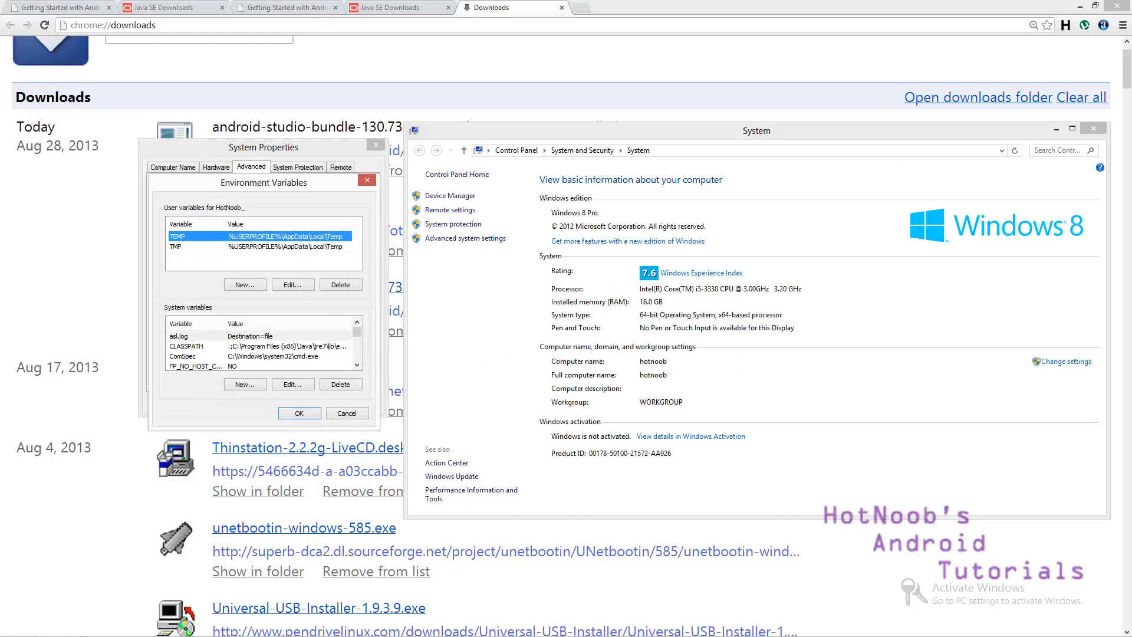
left_click(245, 284)
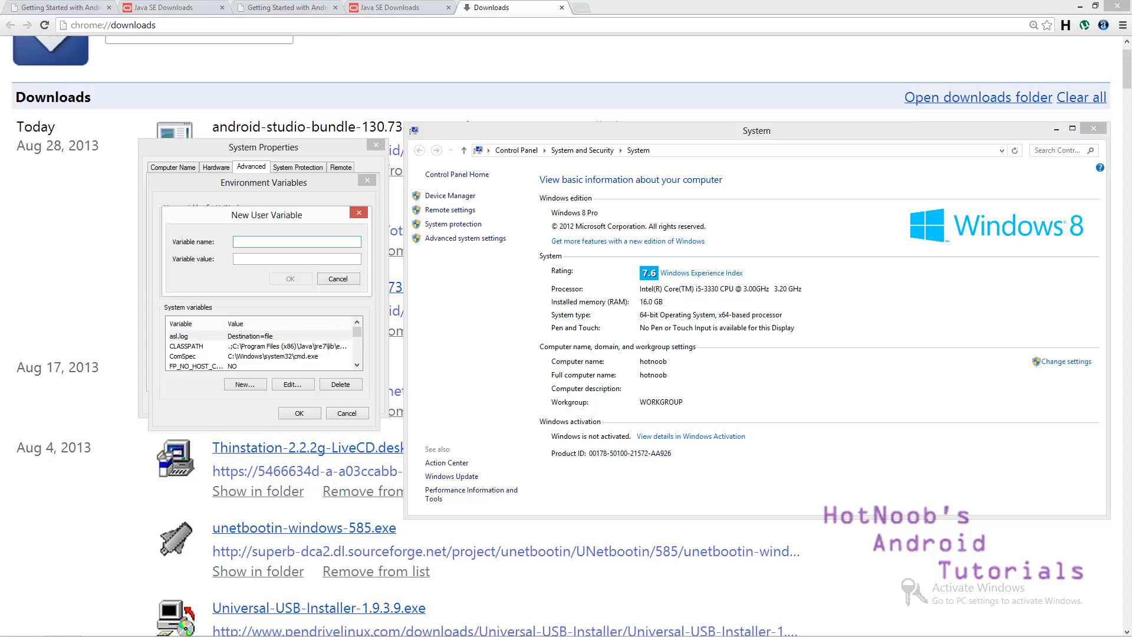
type("JAVA_HOME")
left_click(297, 258)
type("C:\\Program Files\\Java\\jdk1.7.0_25")
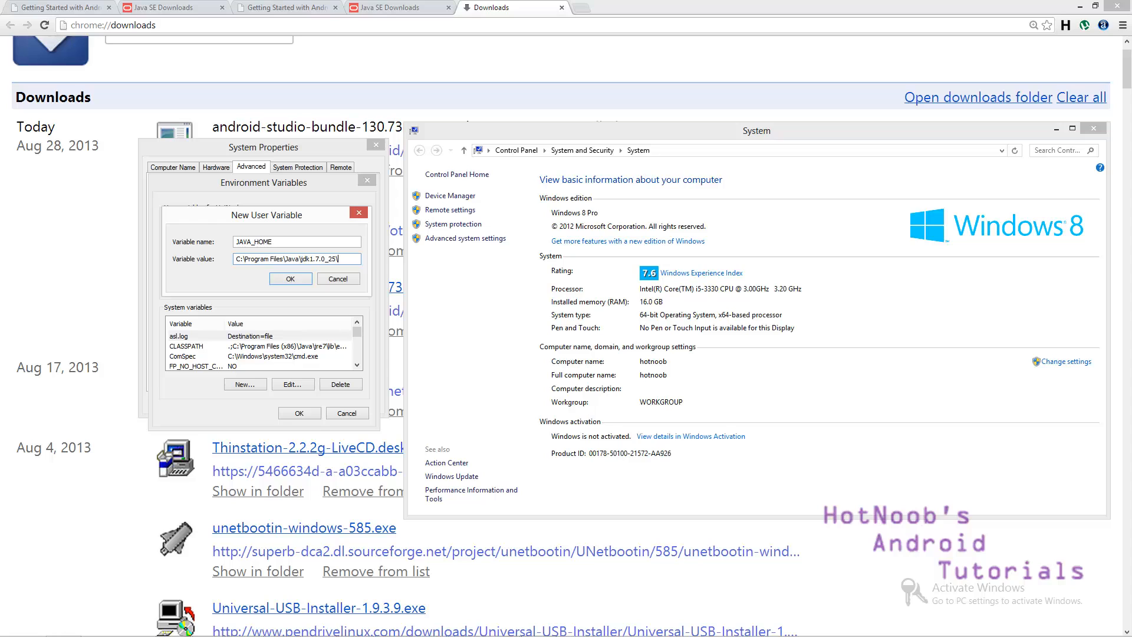
left_click(290, 278)
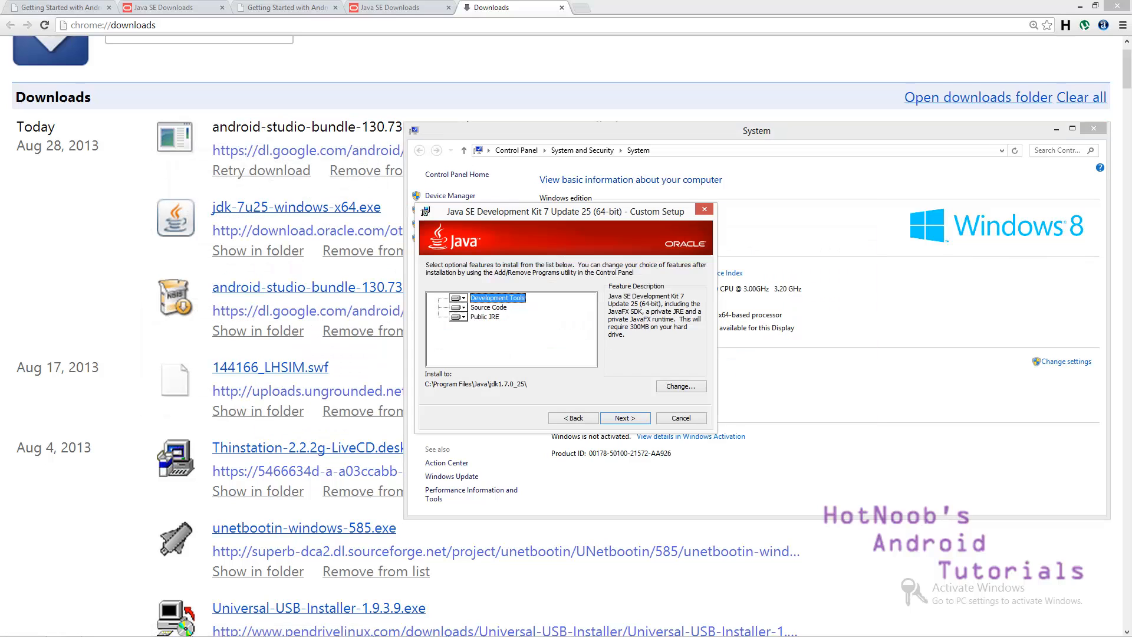
Accept default JDK 7u25 features and JRE folder, install, and close the installer
left_click(623, 418)
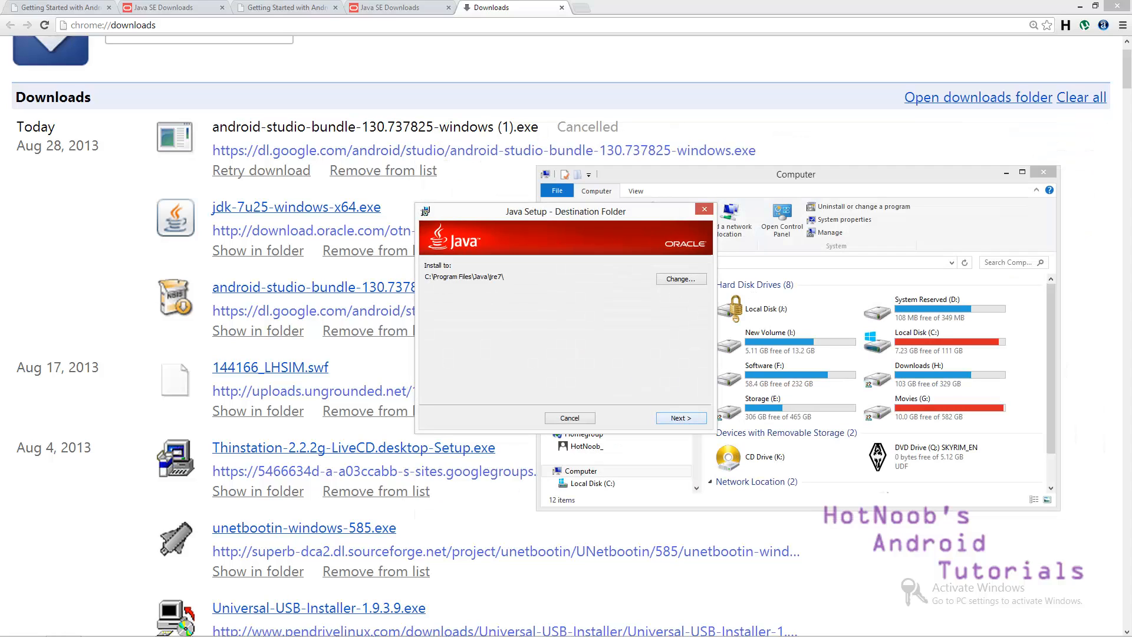
left_click(679, 417)
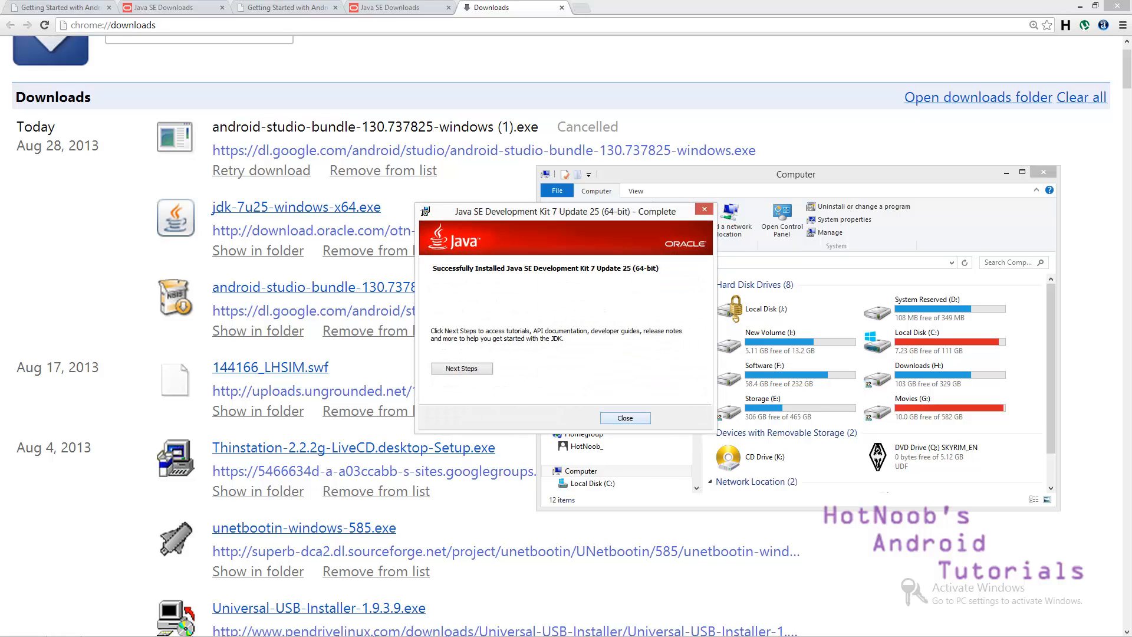
left_click(623, 417)
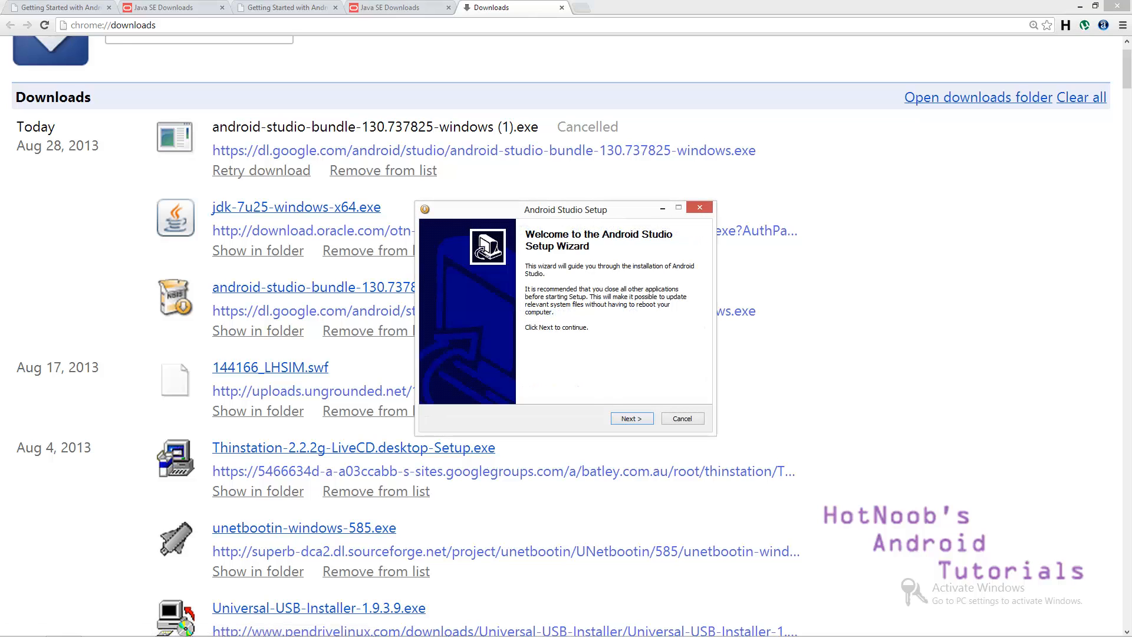
Advance the Android Studio wizard, accepting the detected JDK and installing for anyone
left_click(630, 418)
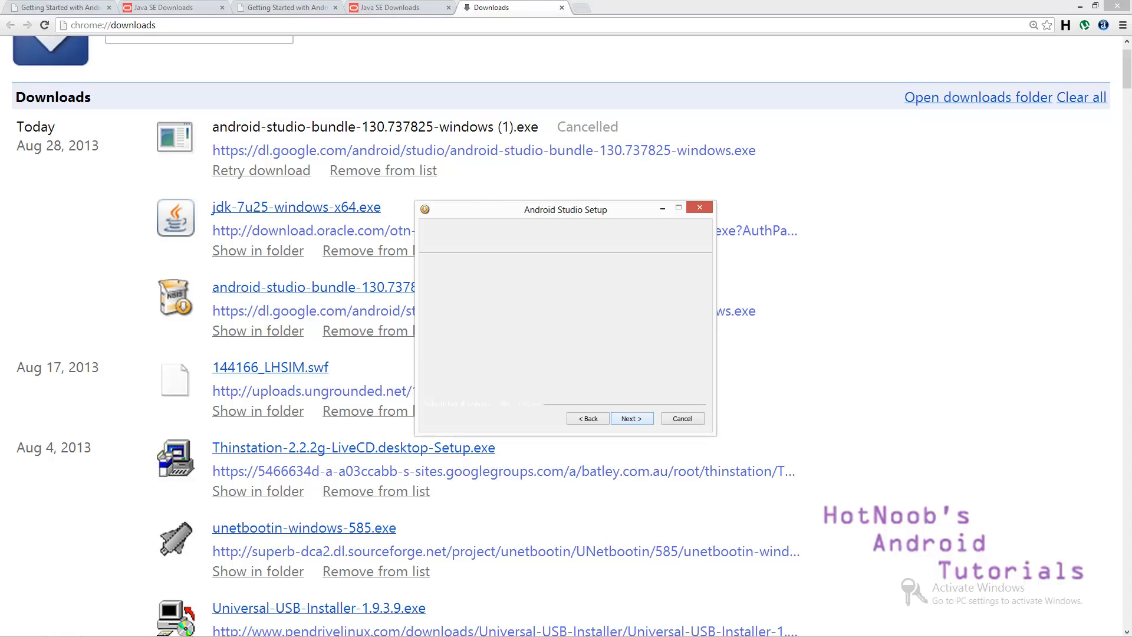
left_click(629, 418)
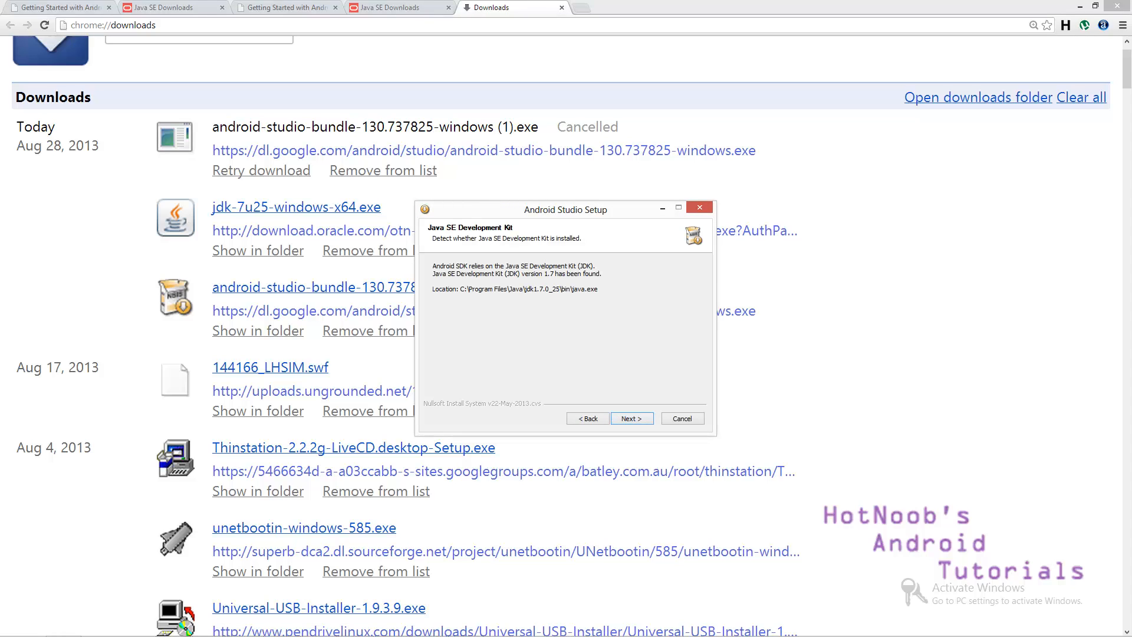
left_click(630, 418)
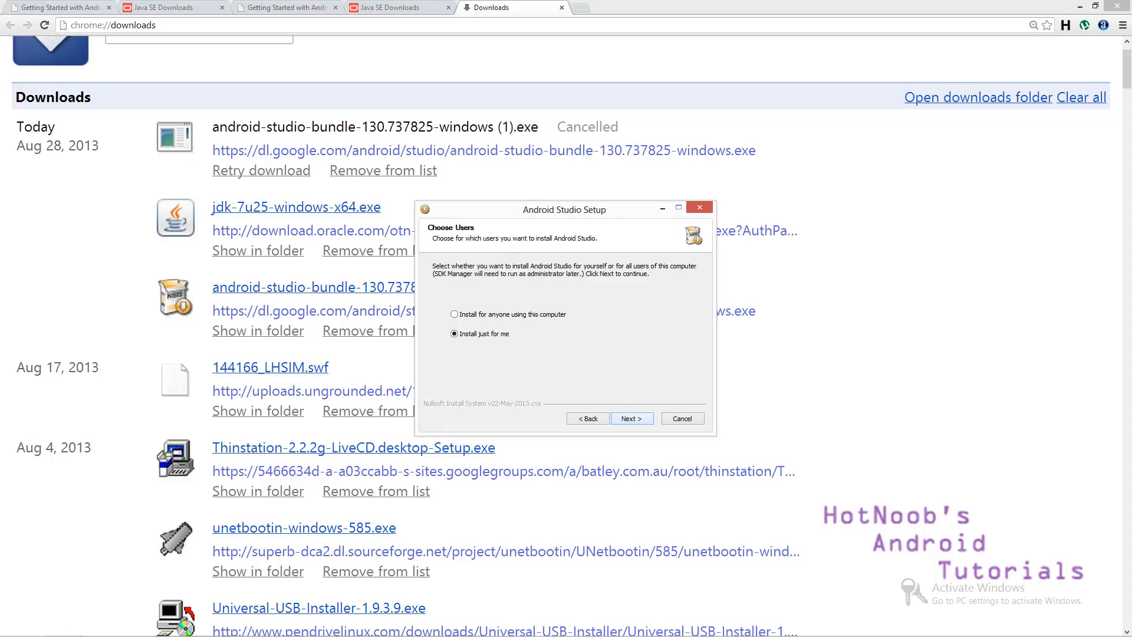
left_click(454, 314)
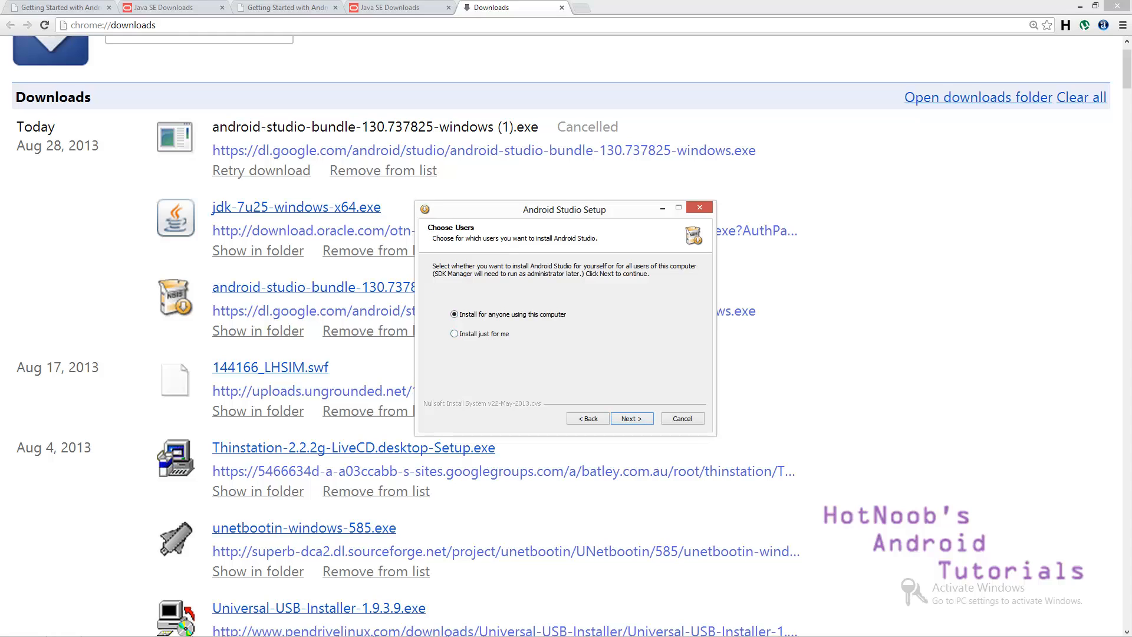
left_click(630, 418)
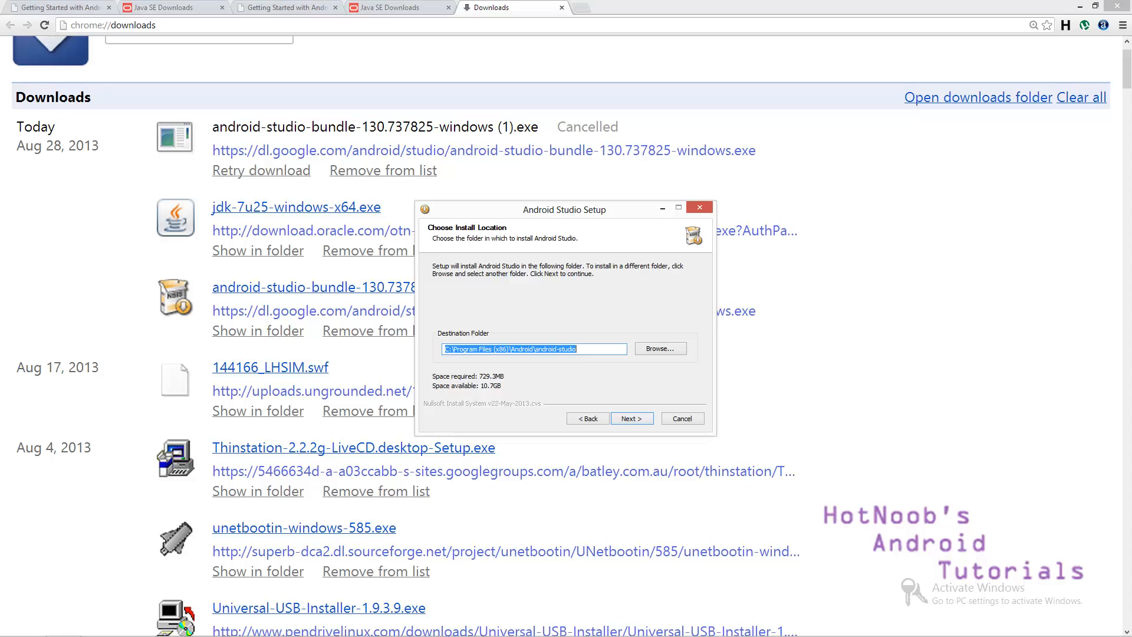
Install to the default folder, then launch Android Studio without importing previous settings
left_click(630, 417)
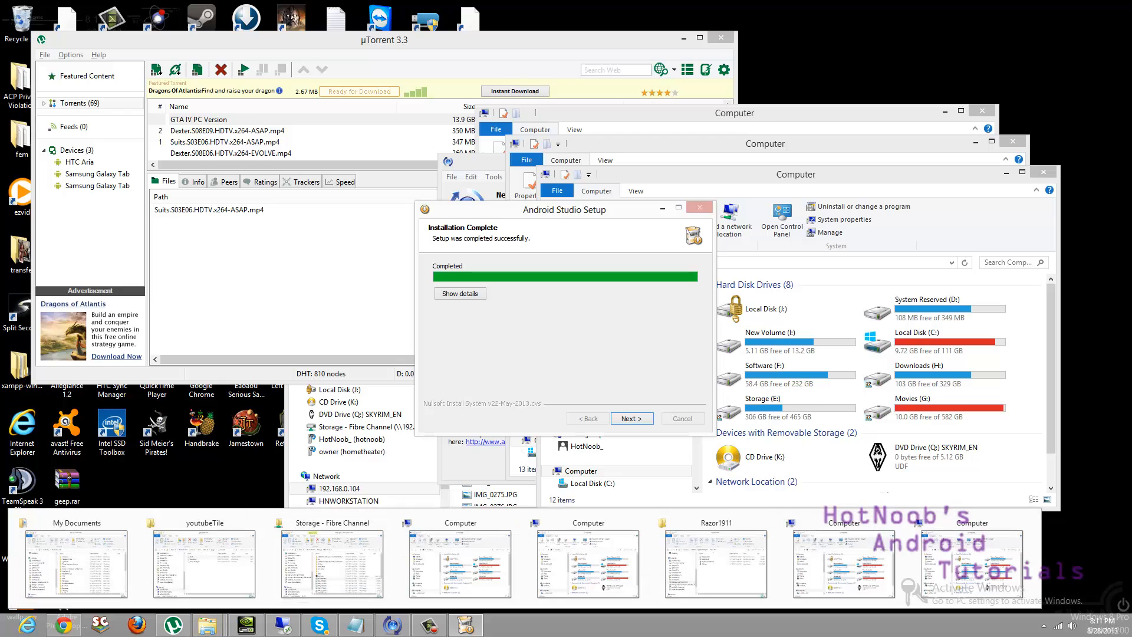
left_click(630, 418)
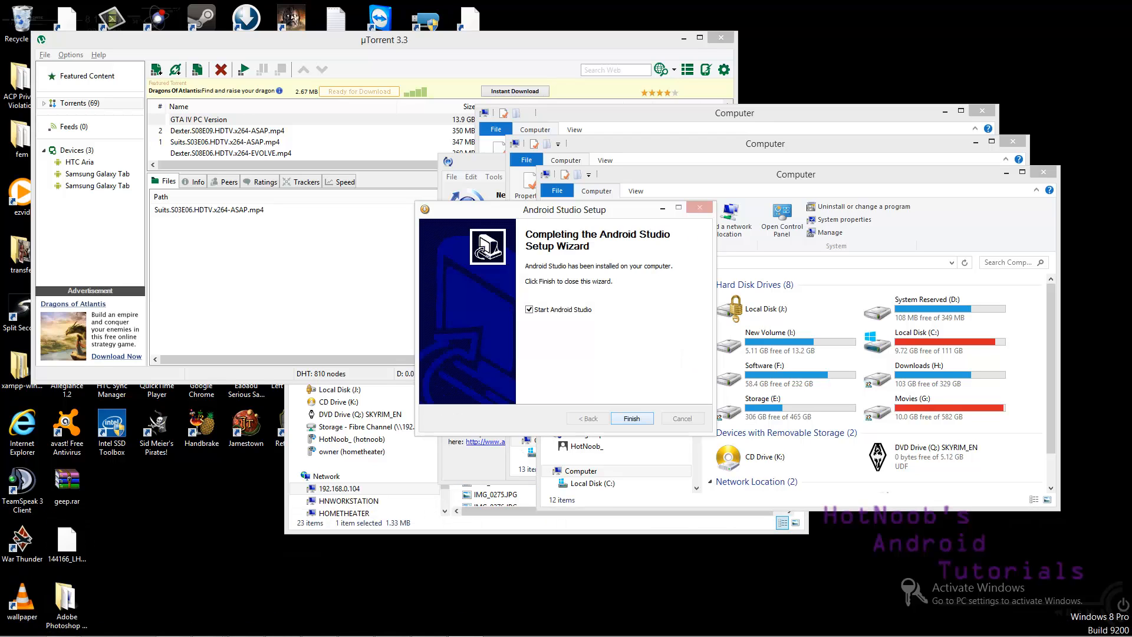
left_click(631, 418)
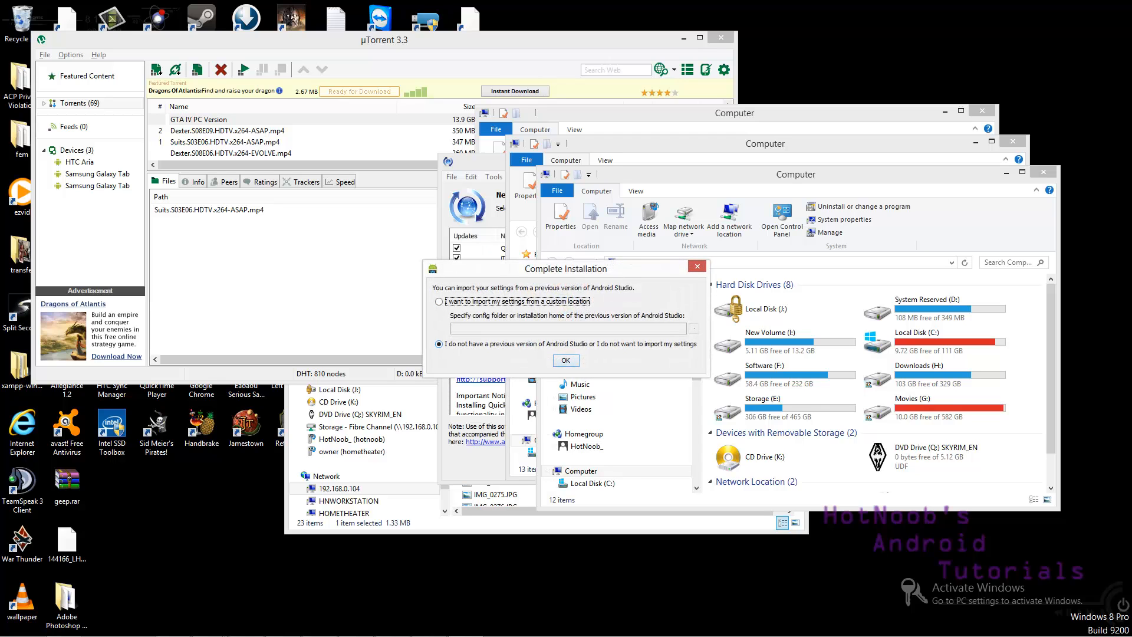
left_click(566, 360)
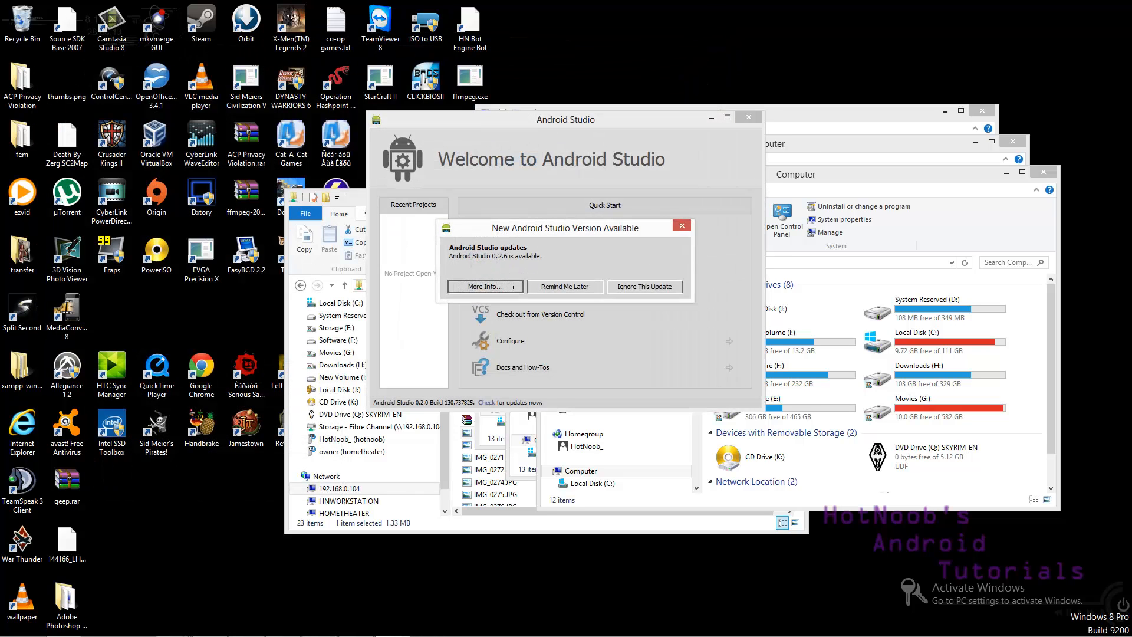
Dismiss the update notice and start a new project named JavaSucks (com.hotnoob.javasucks)
left_click(679, 225)
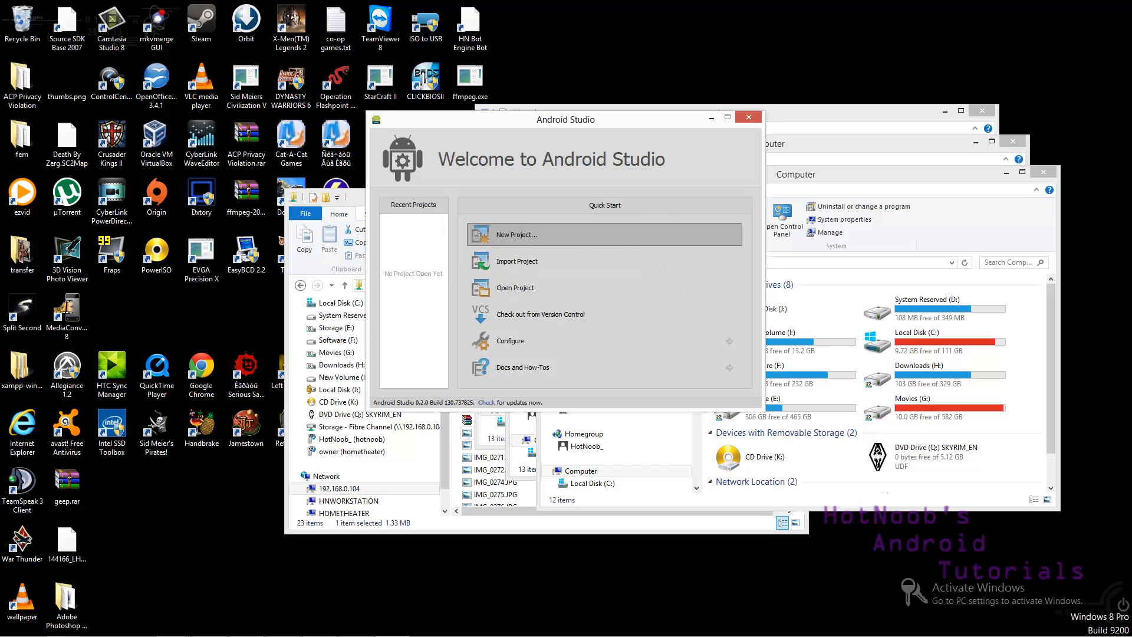
left_click(515, 234)
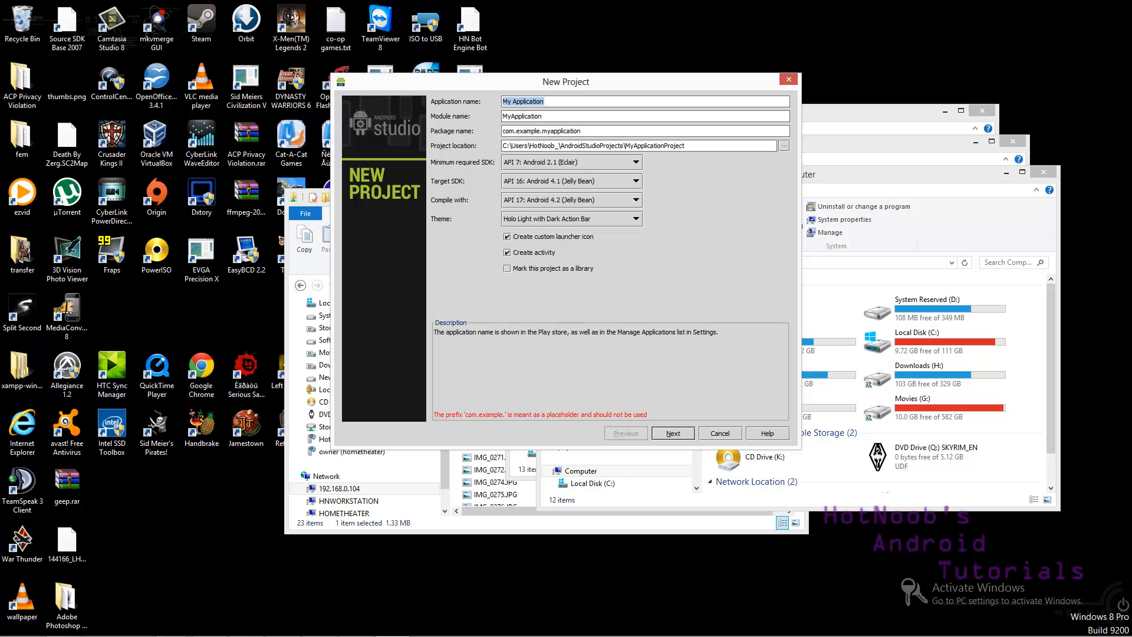
type("JavaSucks")
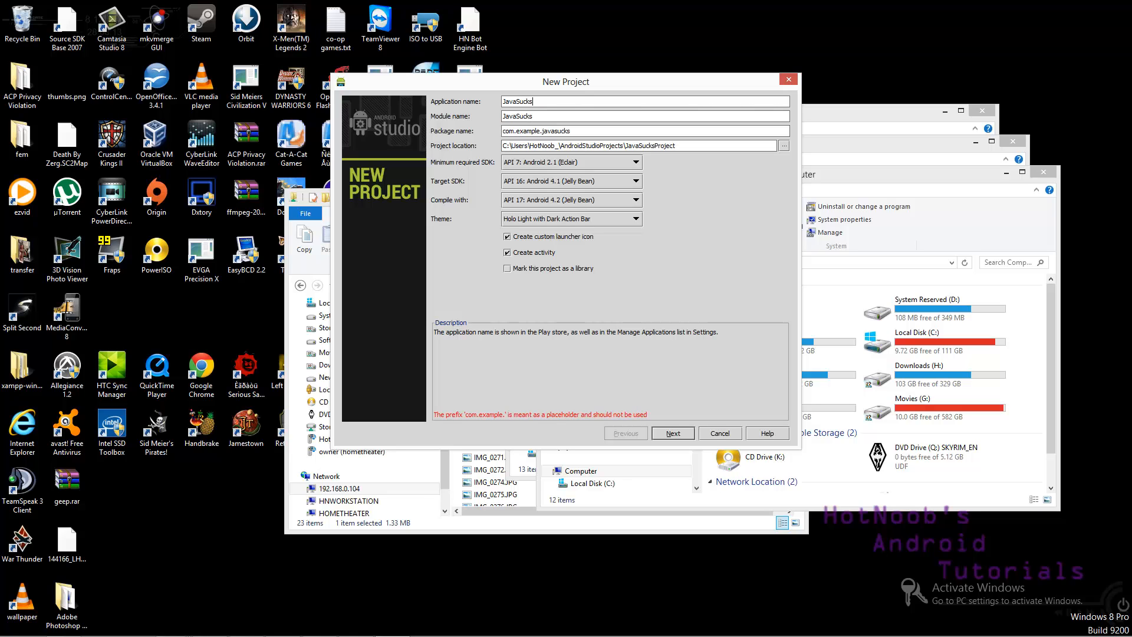
left_click(563, 131)
type("hotnoob")
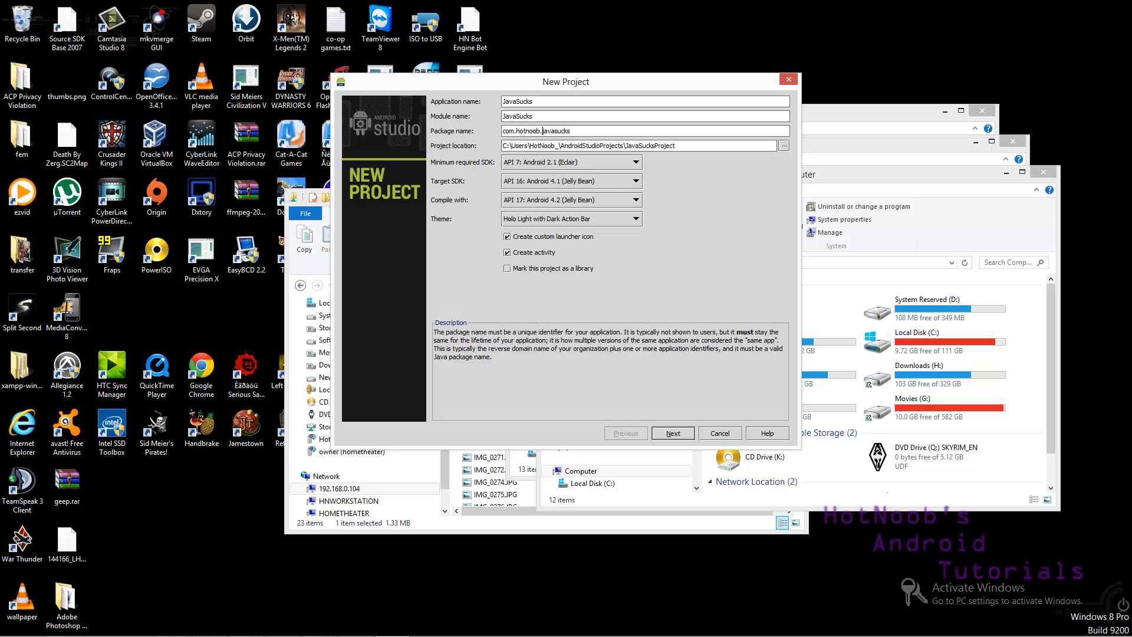
Keep the minimum required SDK at API 7 and confirm the project settings
left_click(637, 162)
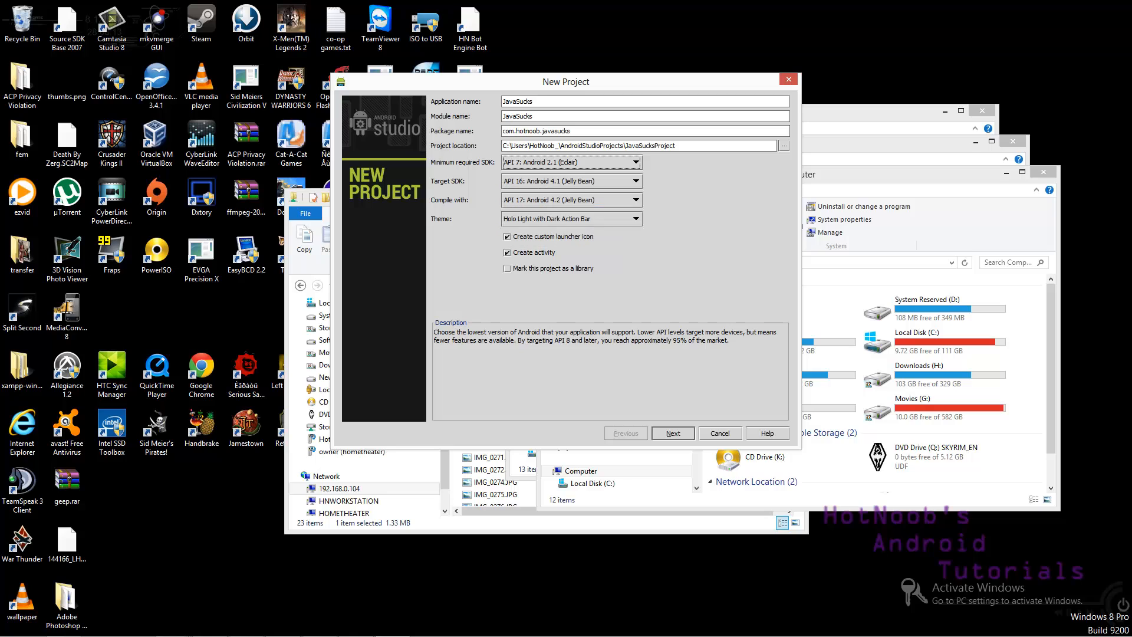
left_click(636, 161)
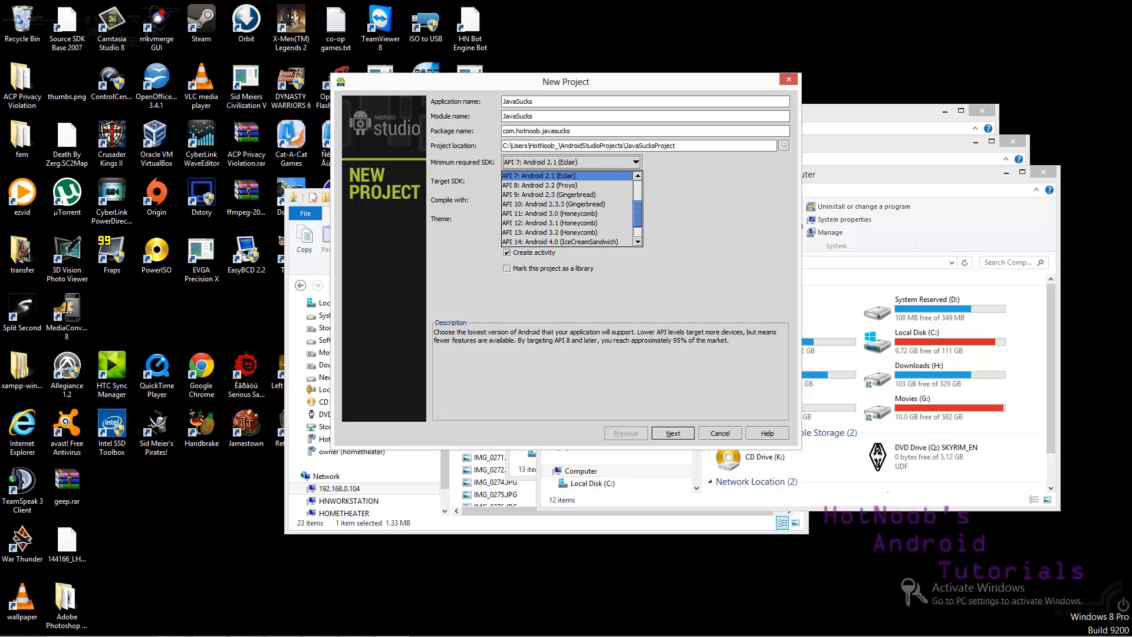
left_click(570, 161)
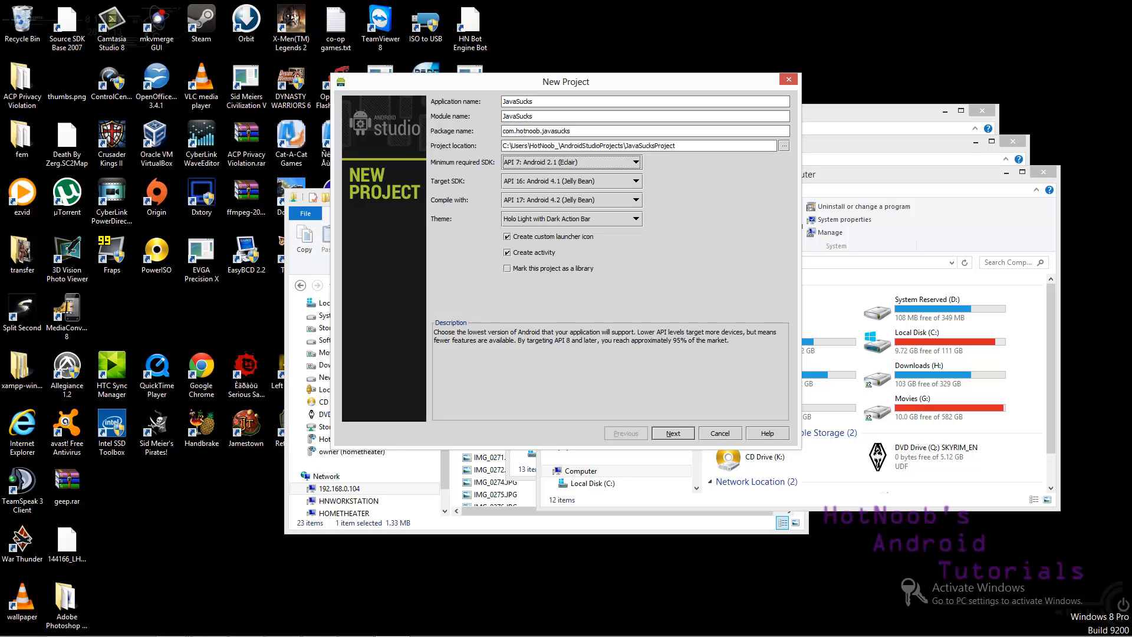
left_click(671, 433)
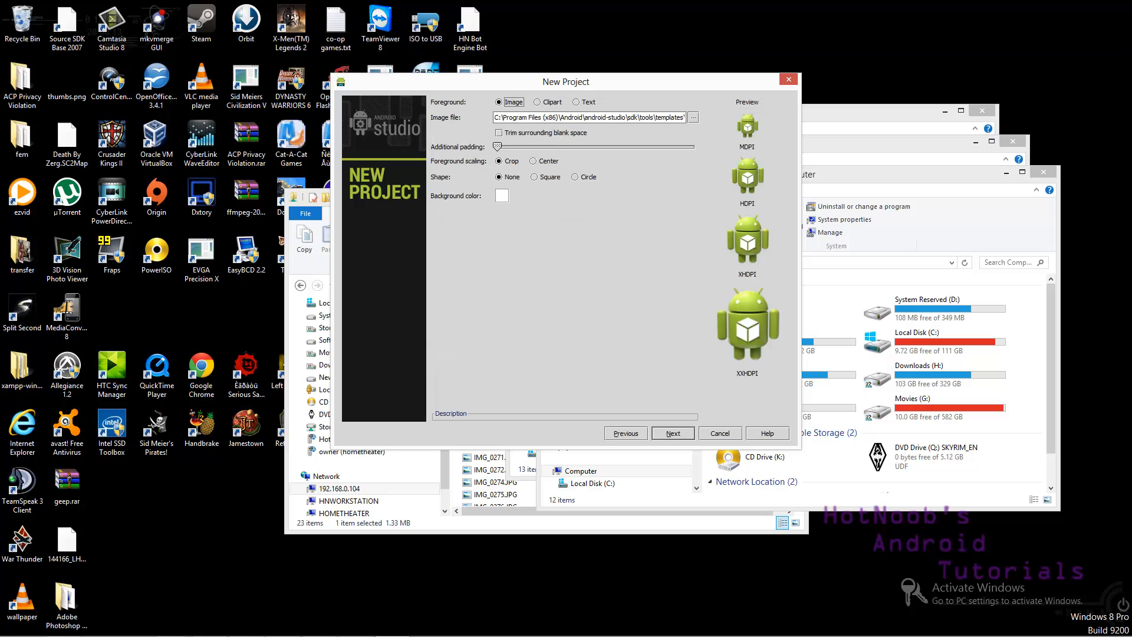
Keep the default launcher icon, preview Login and Fullscreen templates, and create with Blank Activity
left_click(671, 433)
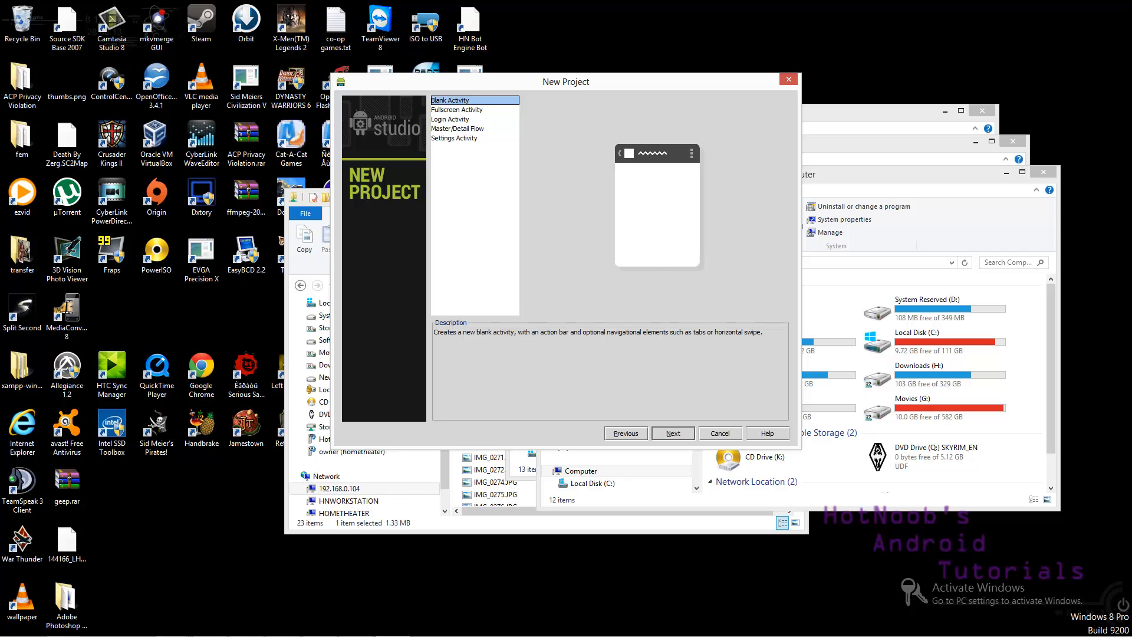
left_click(453, 119)
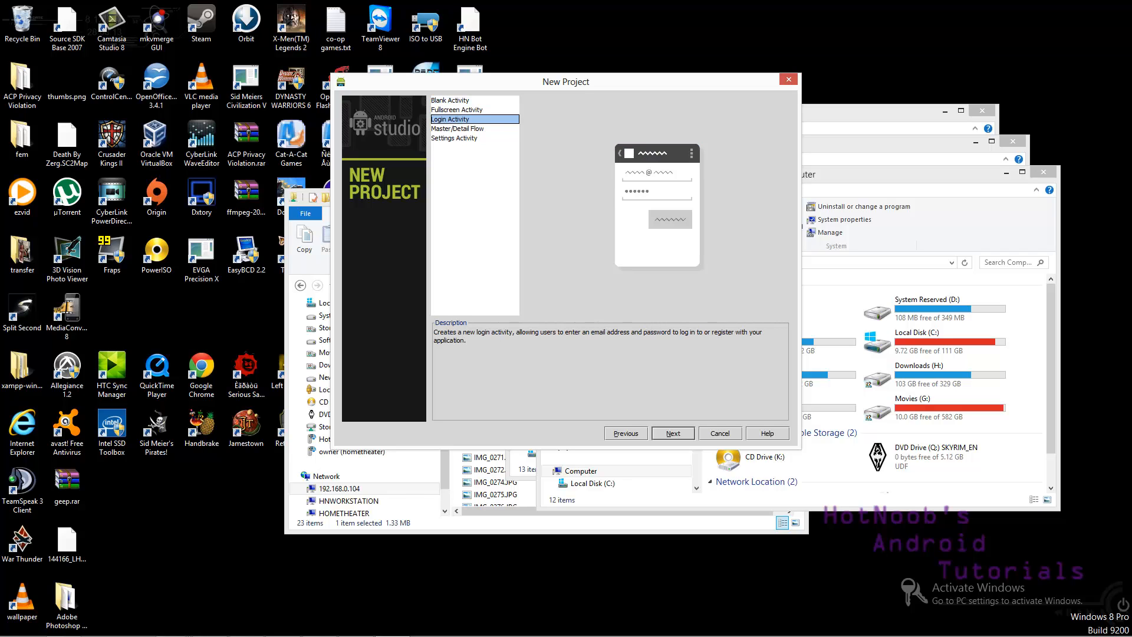
left_click(453, 109)
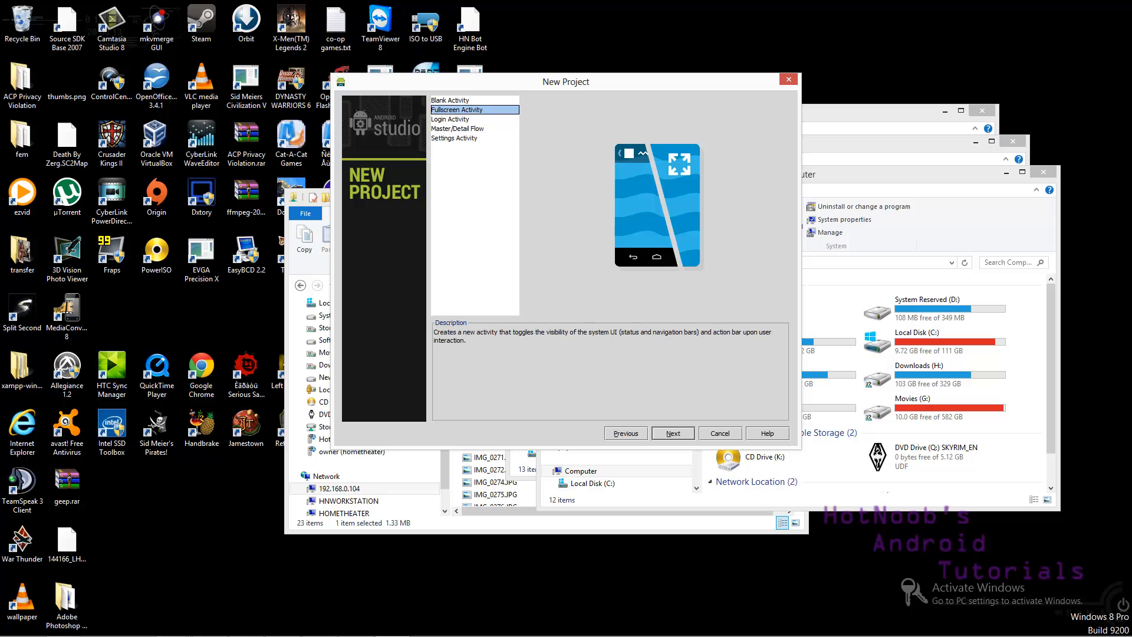
left_click(450, 100)
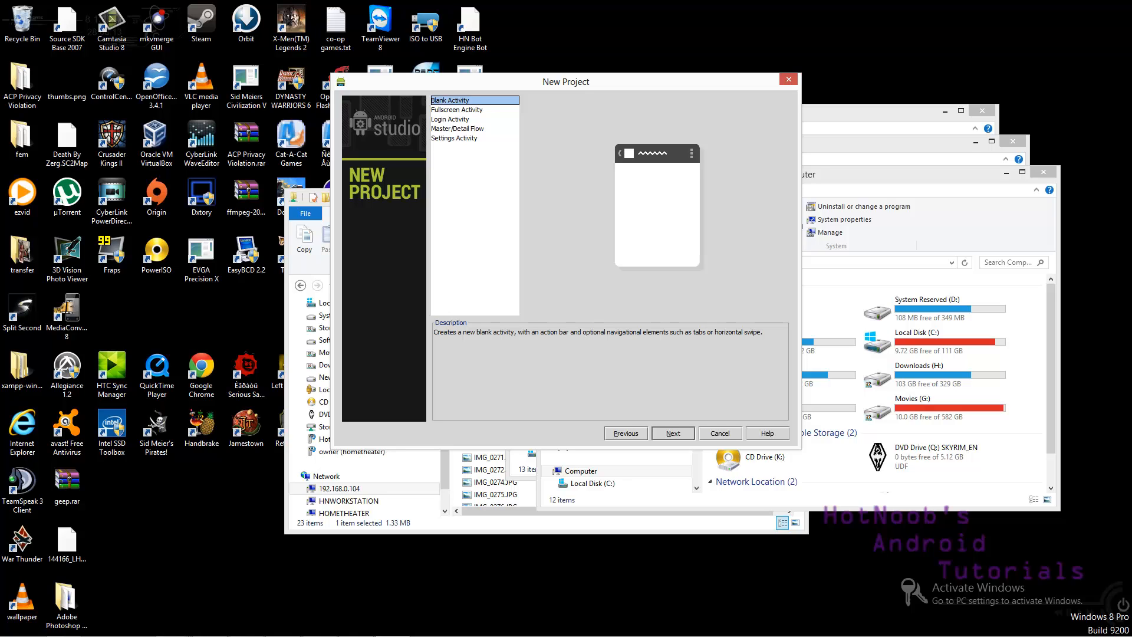
left_click(671, 433)
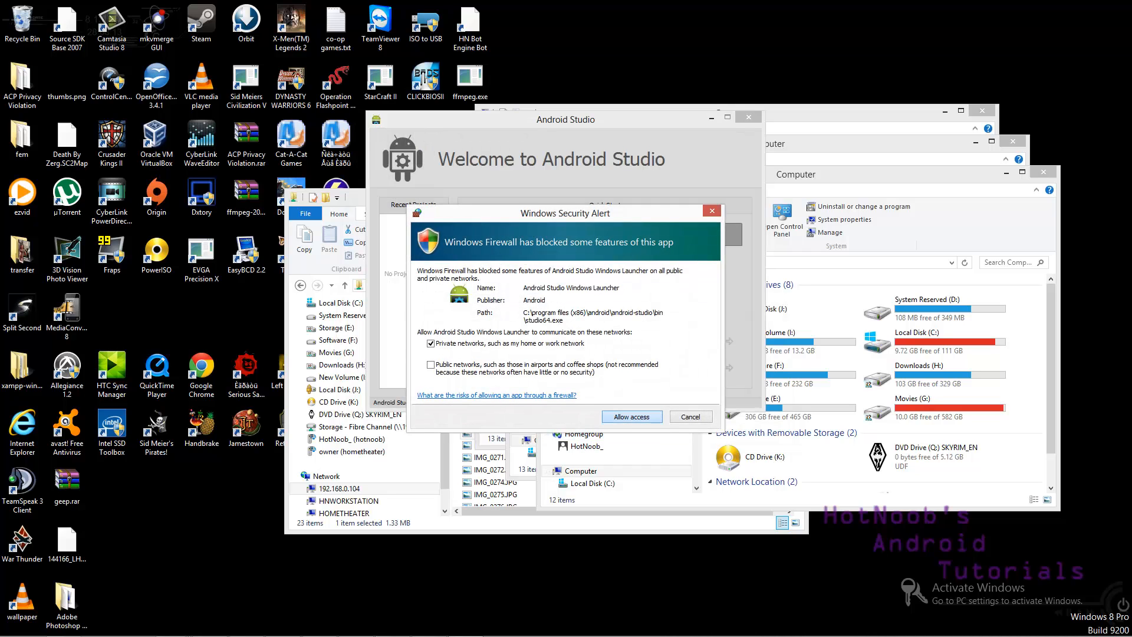
Allow Android Studio Windows Launcher and Java(TM) Platform SE binary through the firewall
left_click(630, 417)
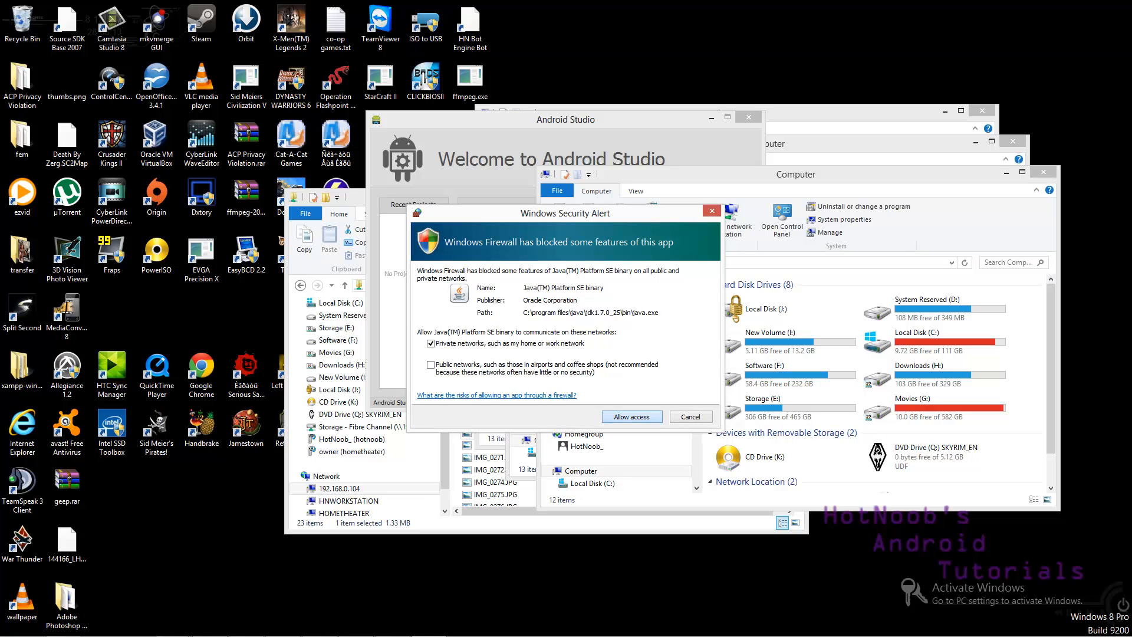
left_click(630, 416)
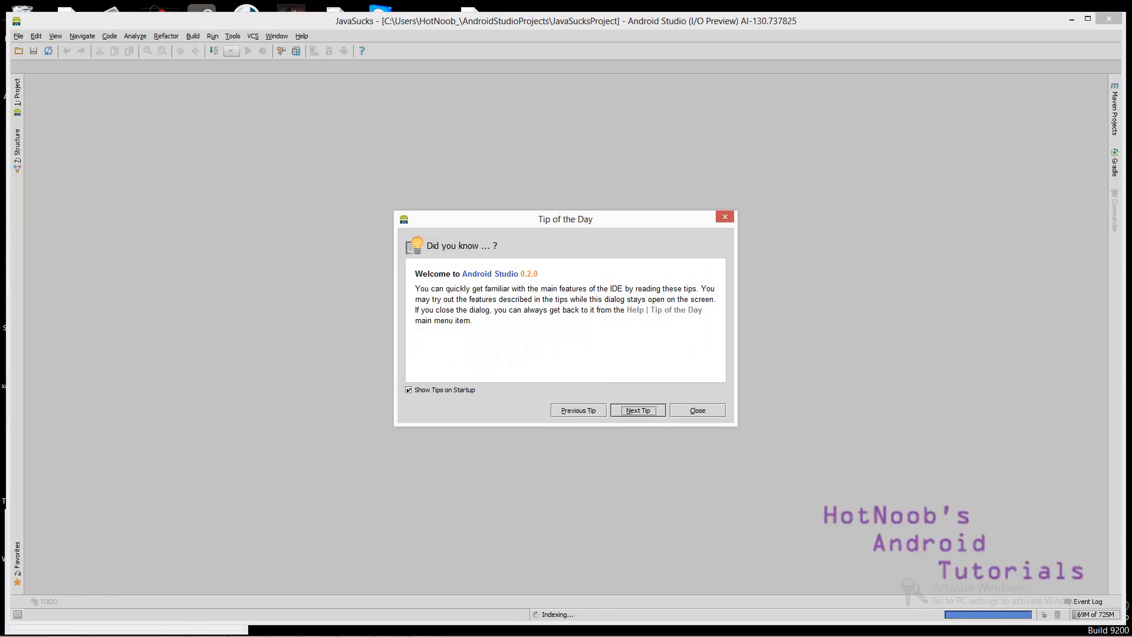
Dismiss Tip of the Day and show the Project tree with the JavaSucks module selected
left_click(695, 410)
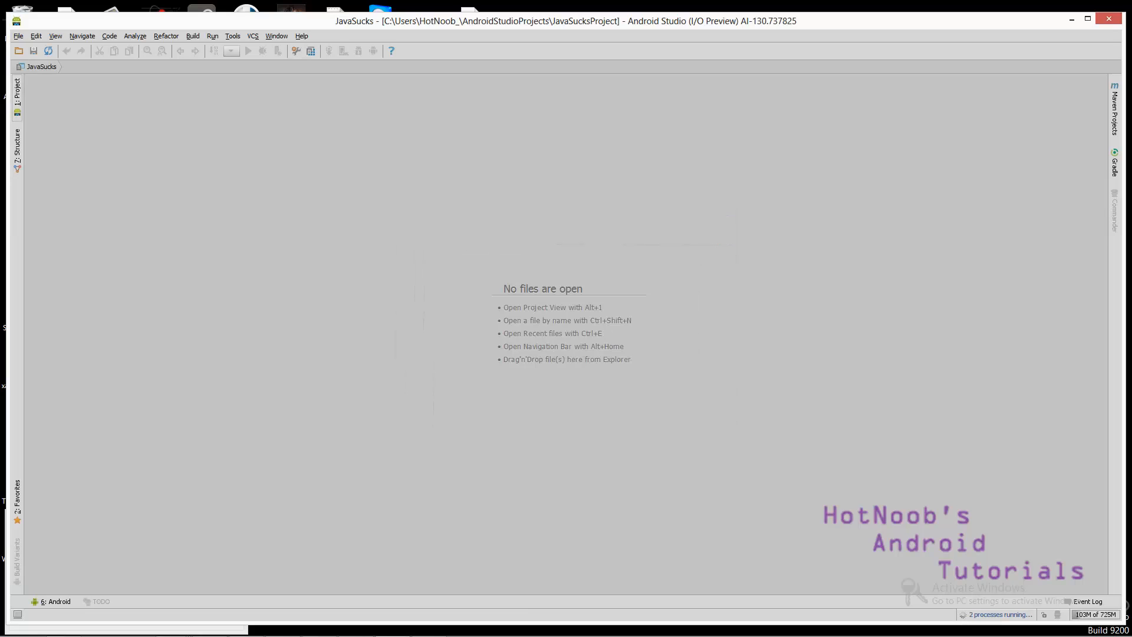
left_click(16, 92)
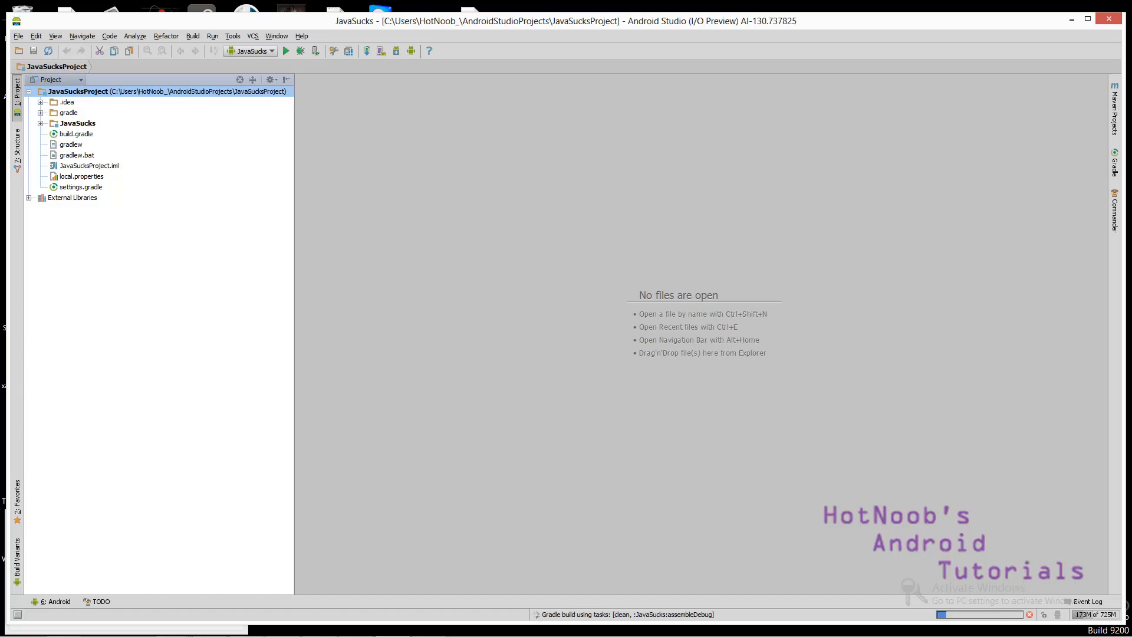
left_click(75, 133)
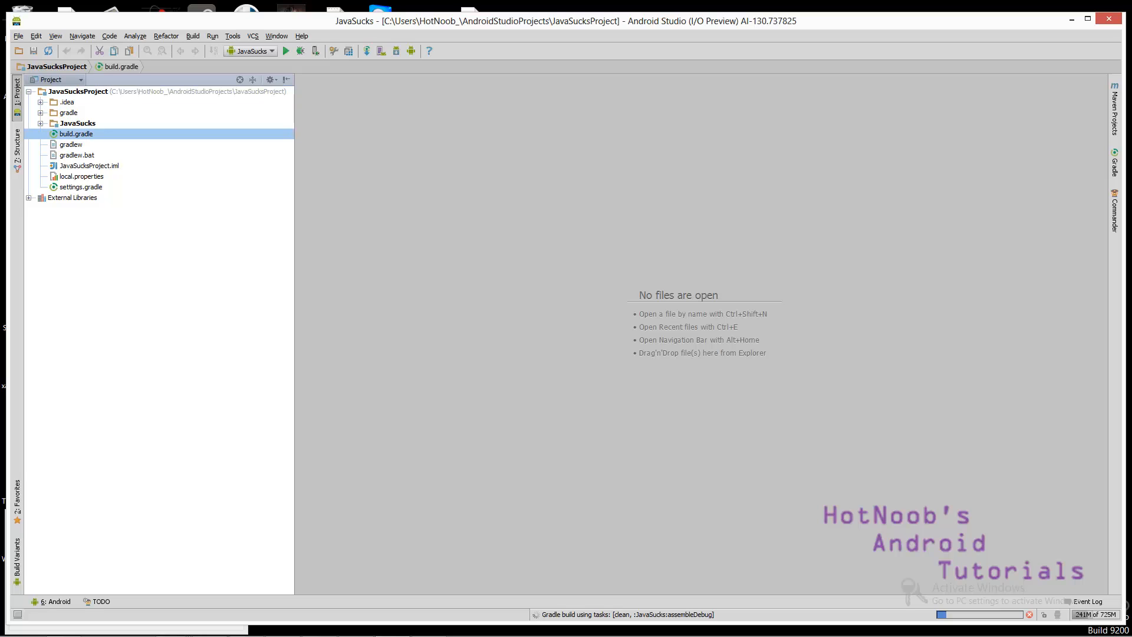
left_click(78, 123)
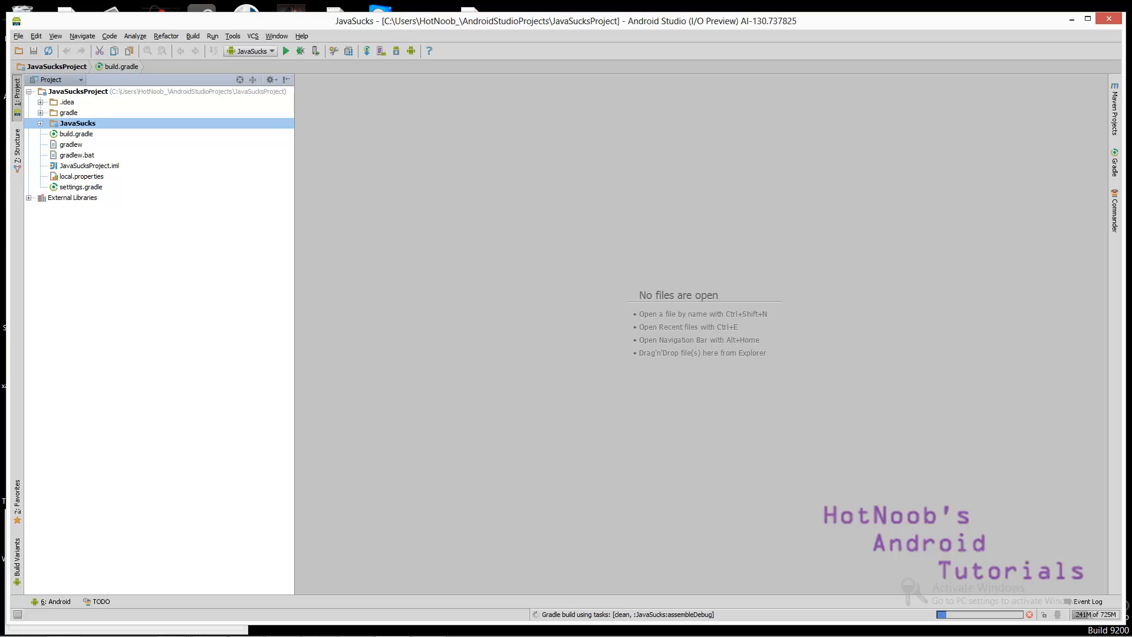
Expand JavaSucks > src > main > java to reveal com.hotnoob.javasucks and MainActivity
left_click(41, 123)
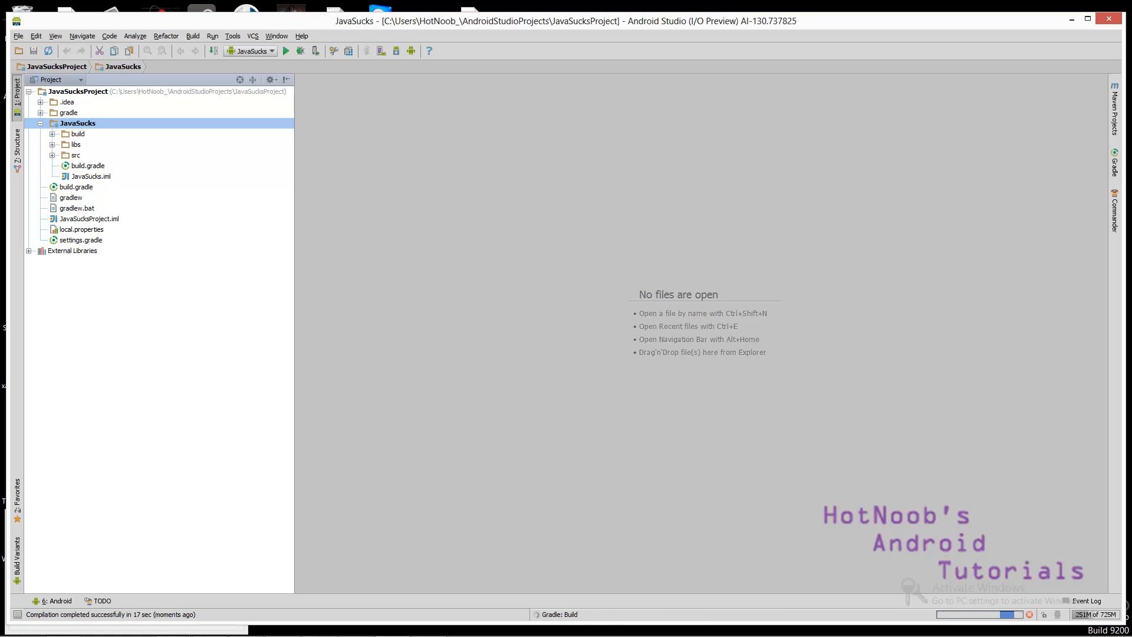
left_click(76, 154)
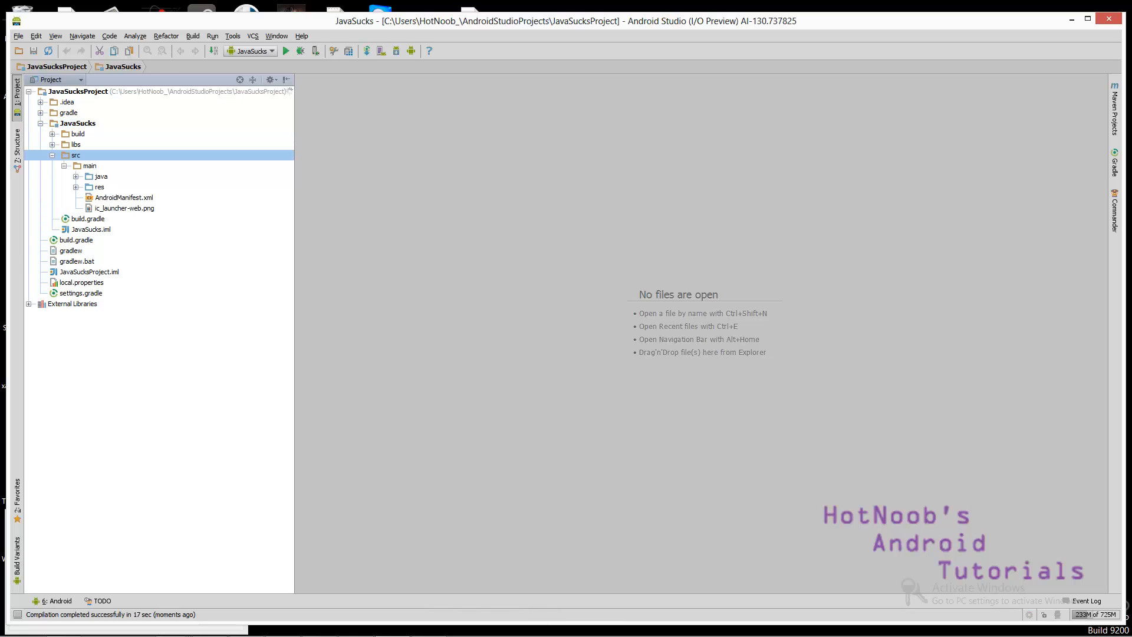
left_click(75, 155)
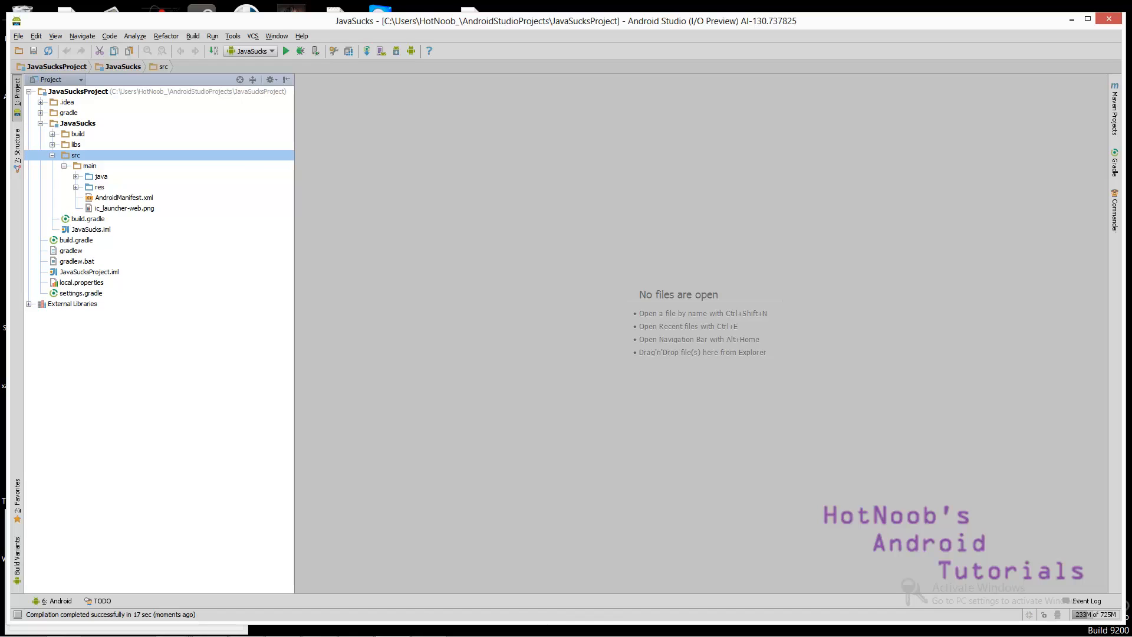
left_click(89, 165)
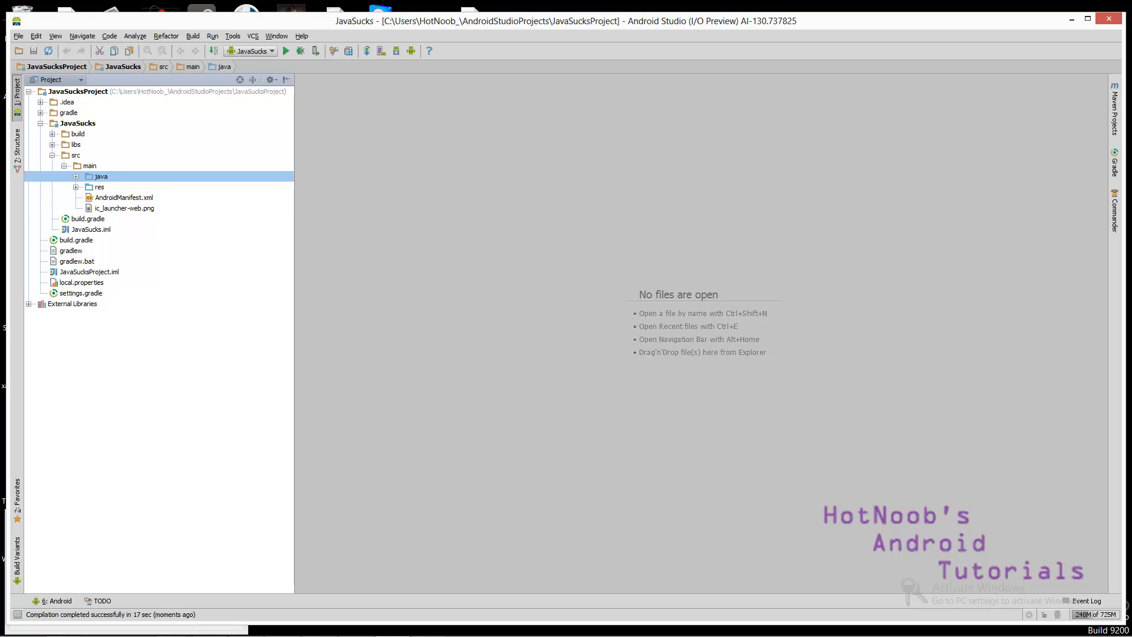
left_click(75, 176)
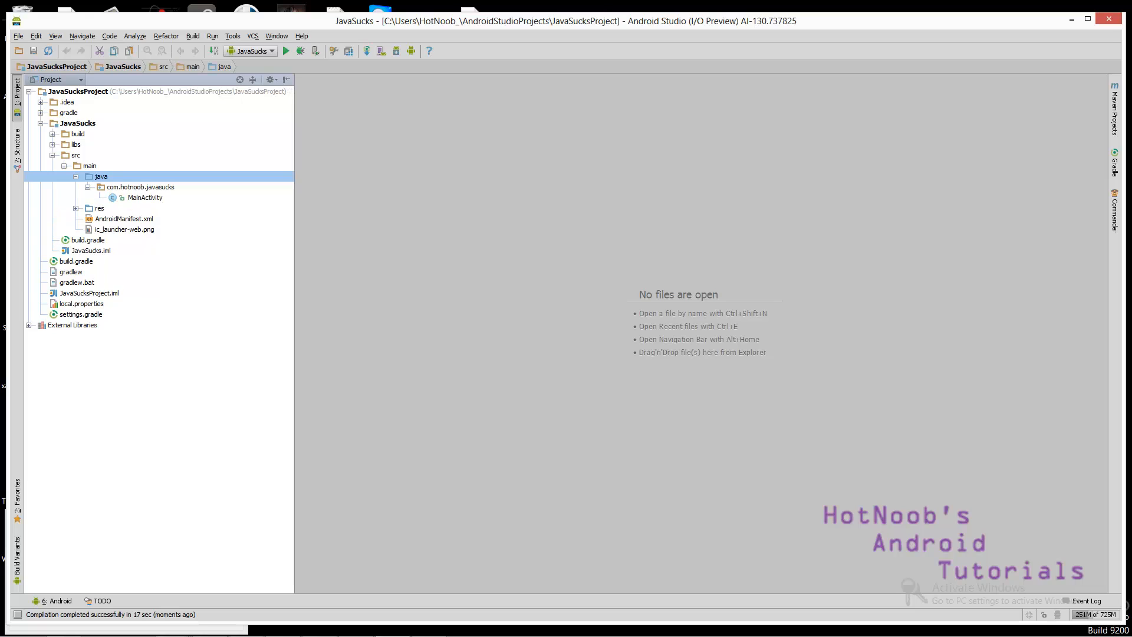